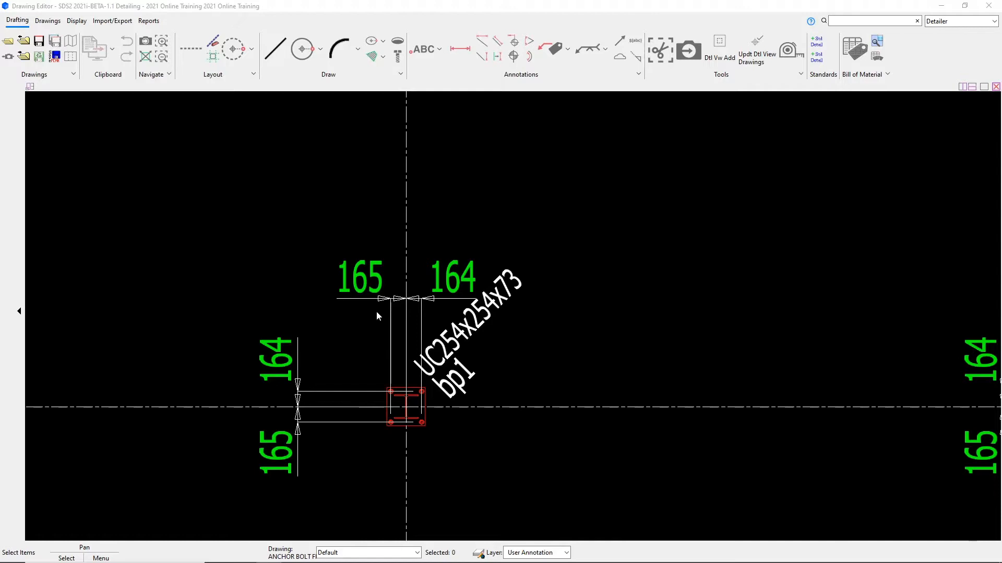
Step: Raise the top 165/164 dimension string farther above the column
left_click(359, 278)
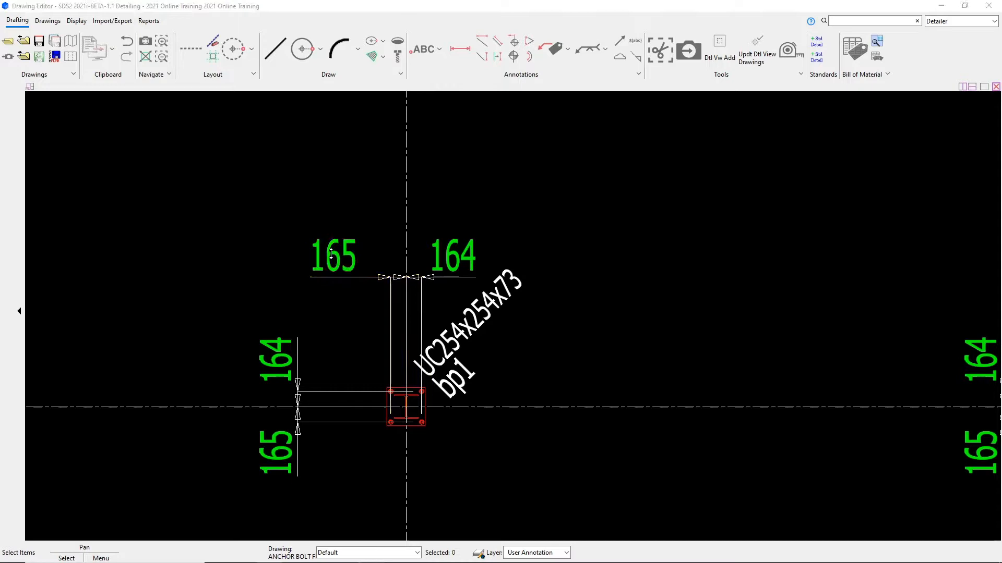
mouse_move(264, 298)
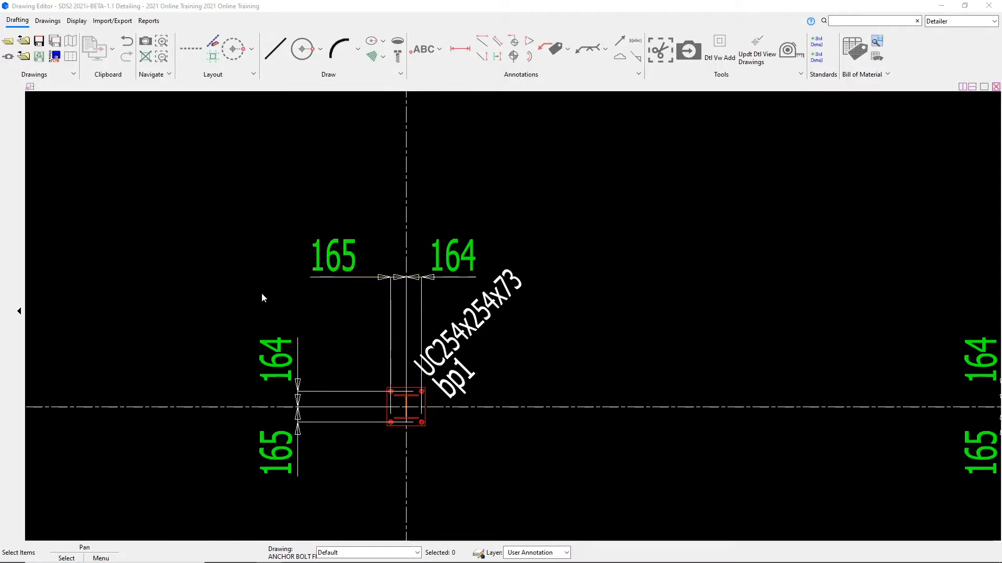
mouse_move(264, 282)
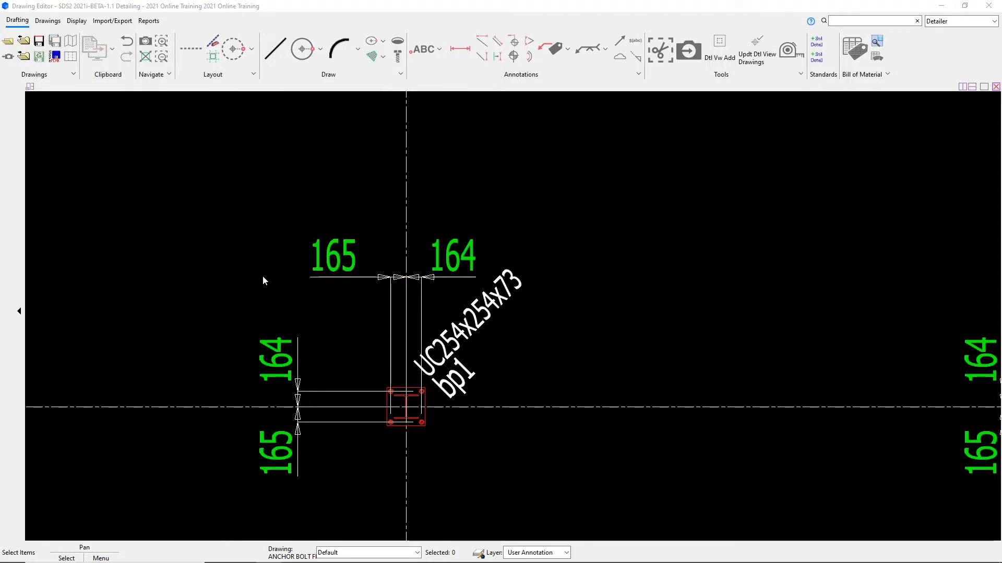
mouse_move(339, 319)
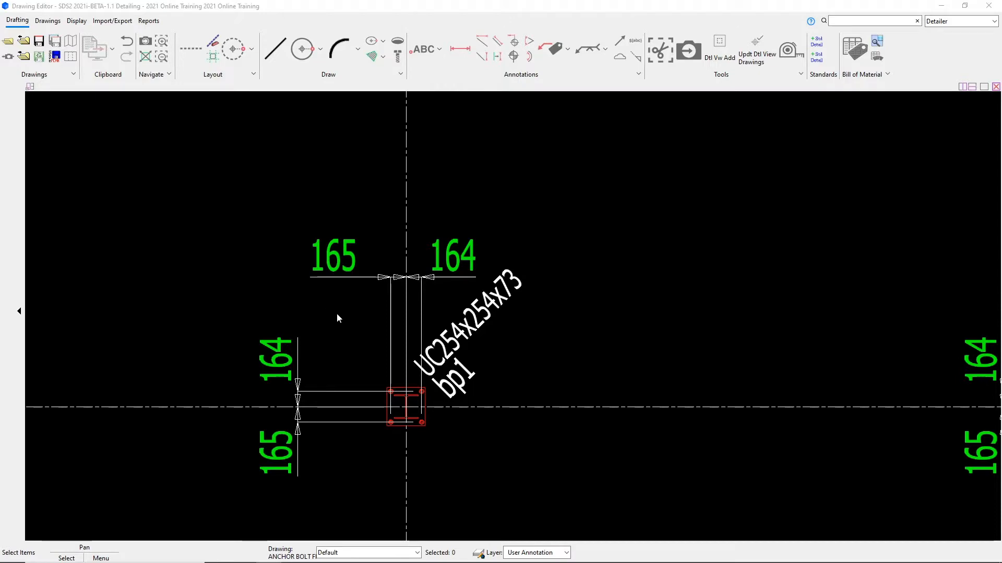
Step: Open the 165 dimension's Edit Dimension settings and keep the primary label Tahoma Regular
left_click(333, 258)
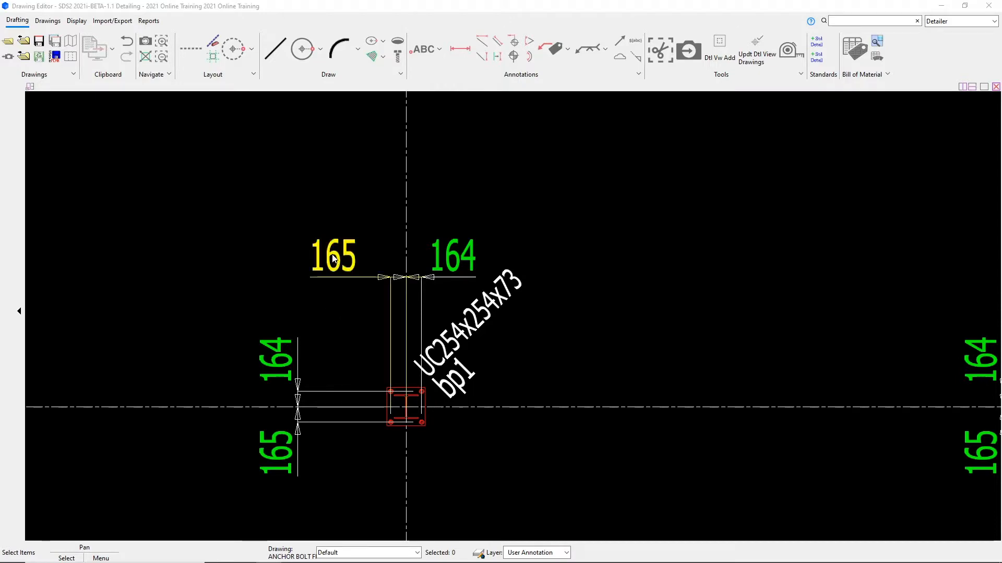
left_click(332, 255)
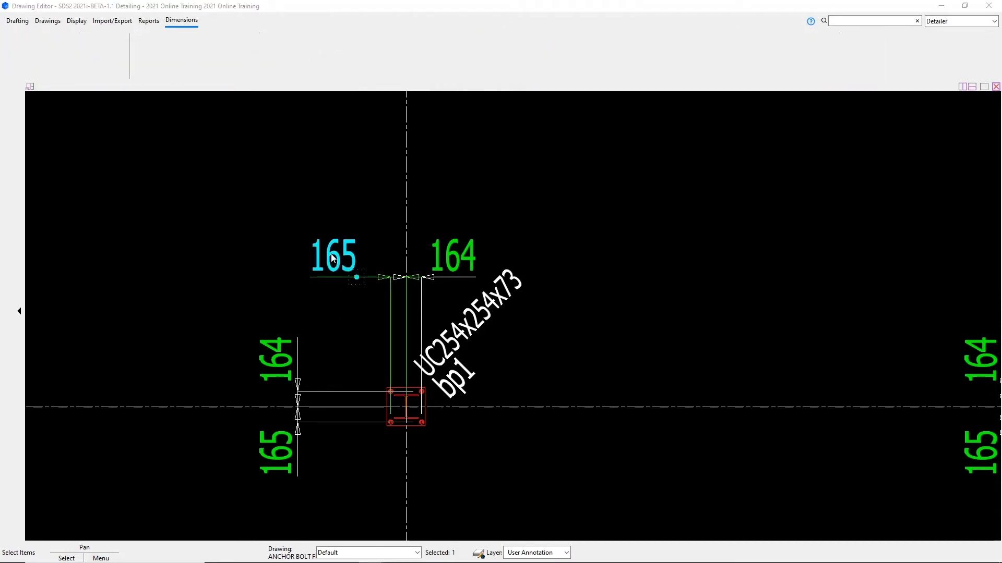
double_click(333, 256)
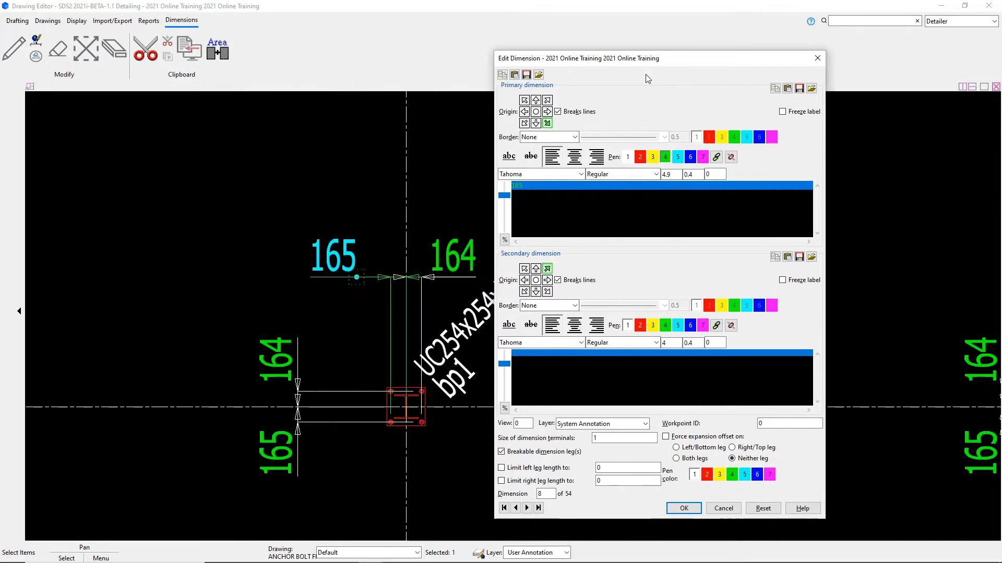
mouse_move(623, 105)
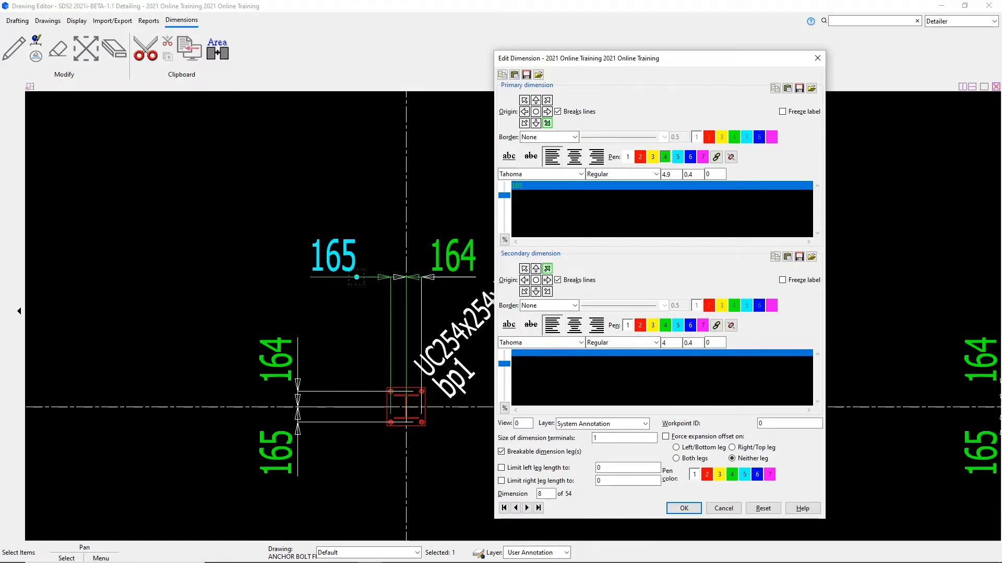
mouse_move(553, 156)
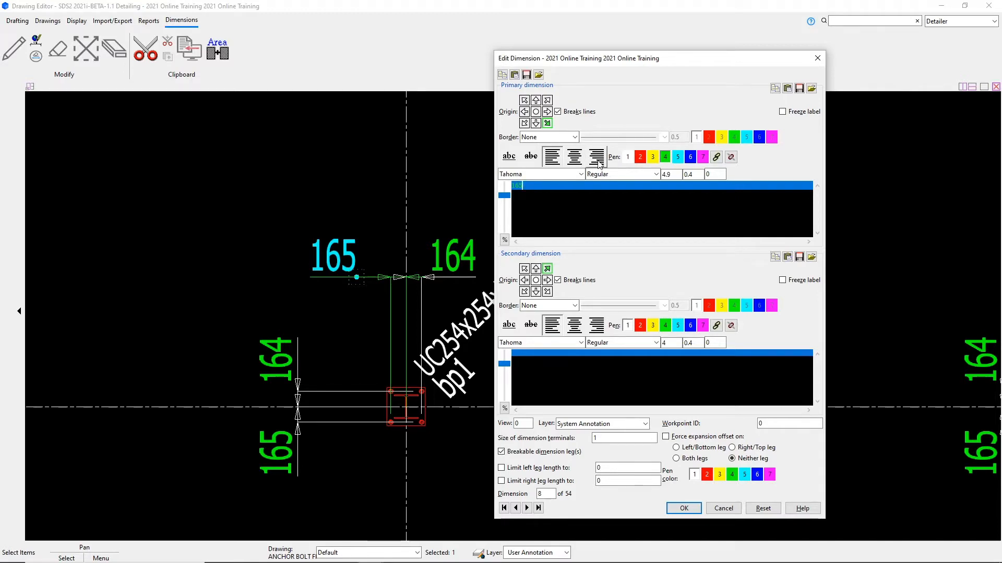
mouse_move(698, 162)
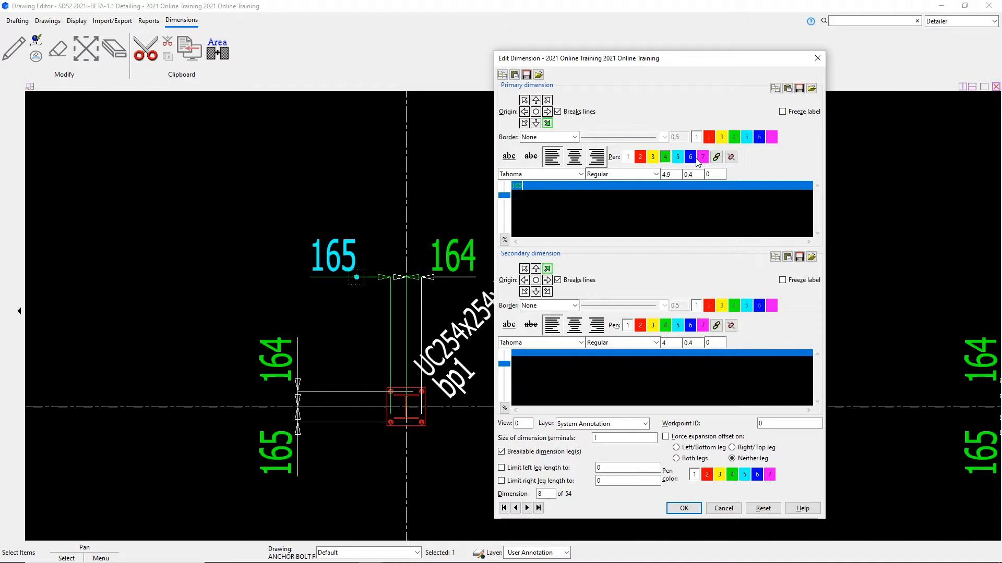
mouse_move(578, 186)
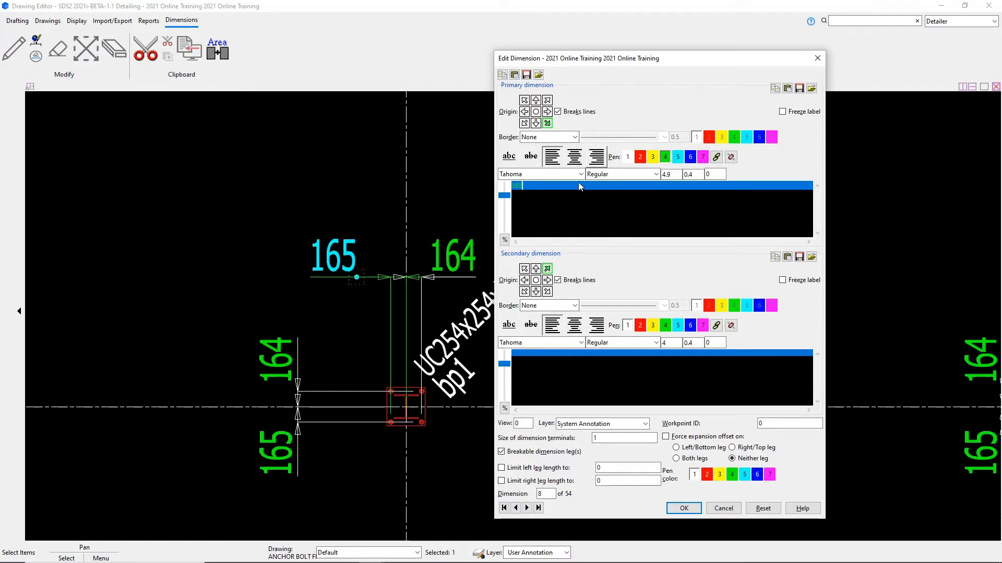
left_click(578, 173)
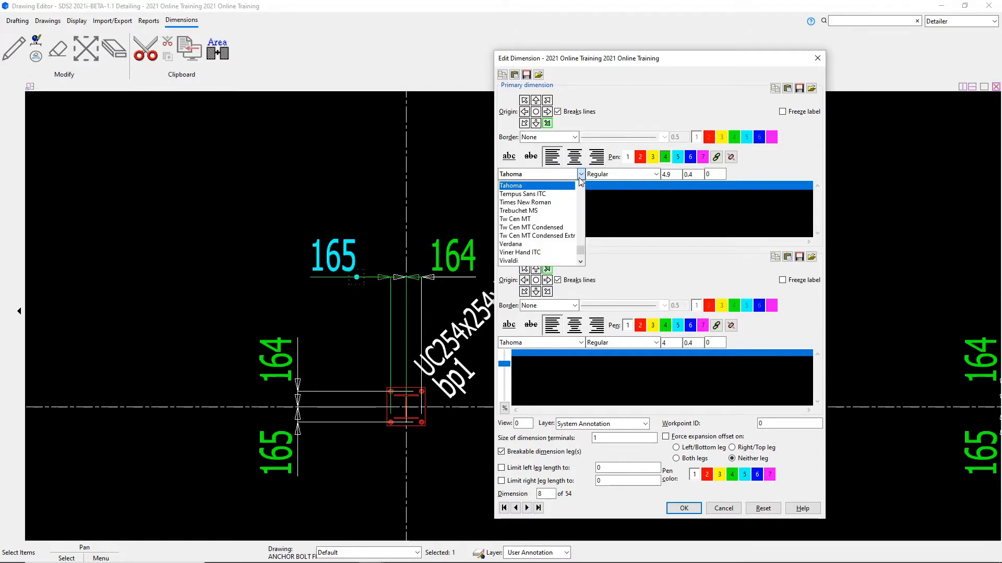
left_click(643, 174)
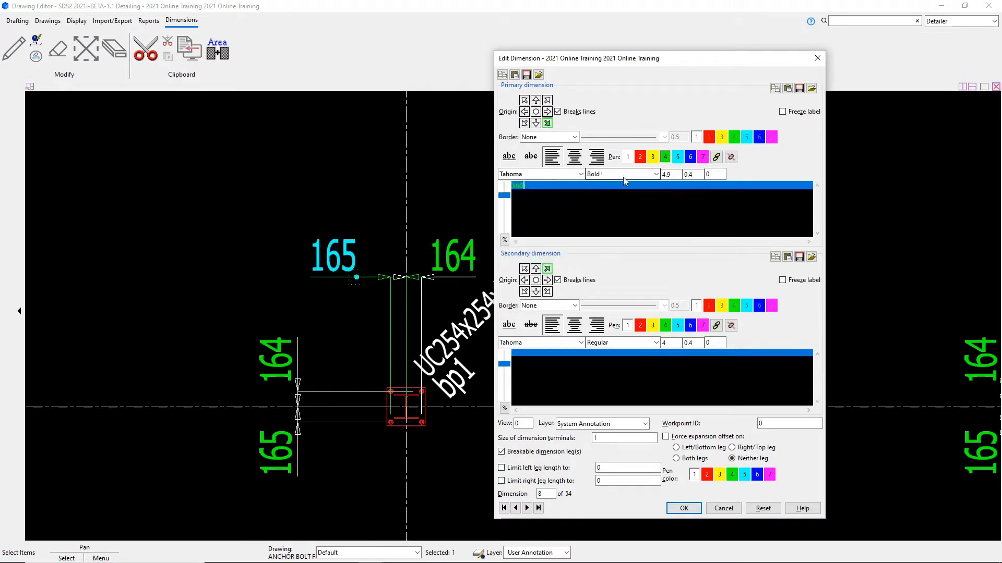
left_click(655, 173)
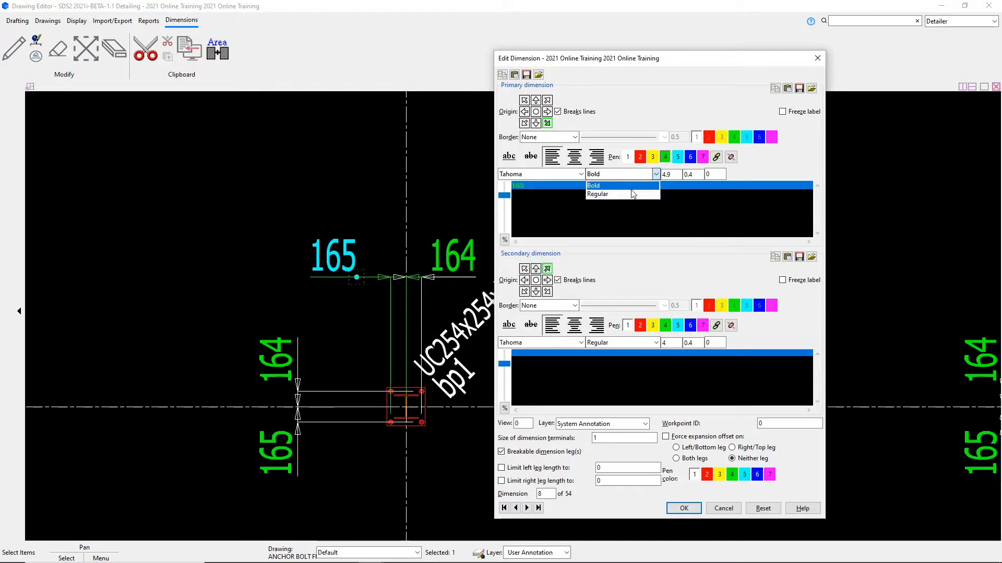
left_click(597, 194)
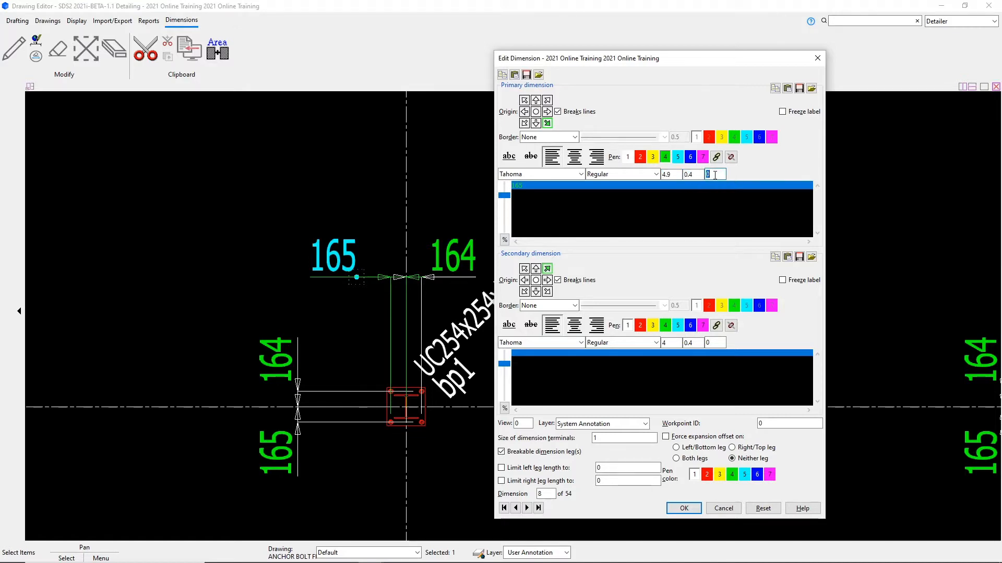
mouse_move(710, 174)
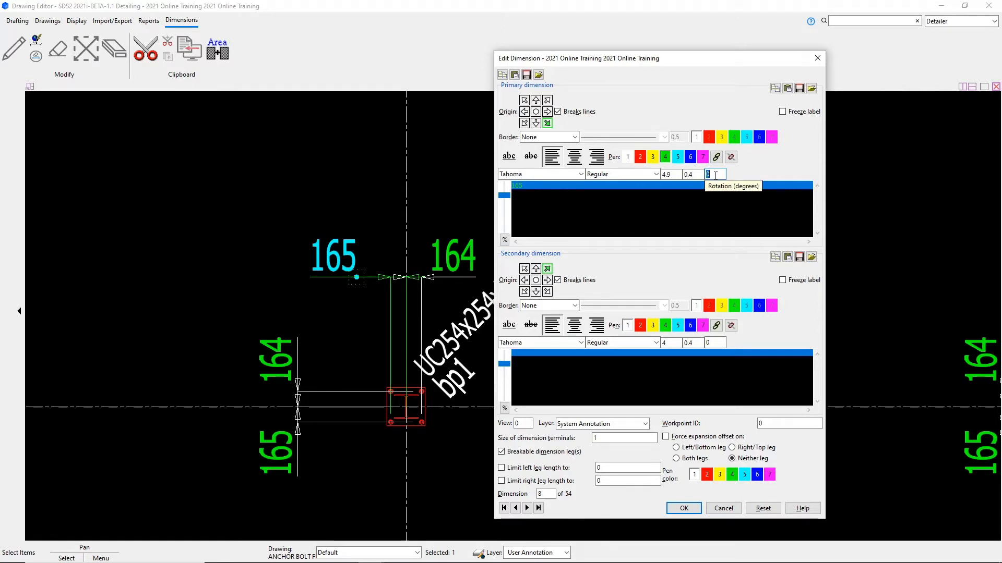
mouse_move(698, 250)
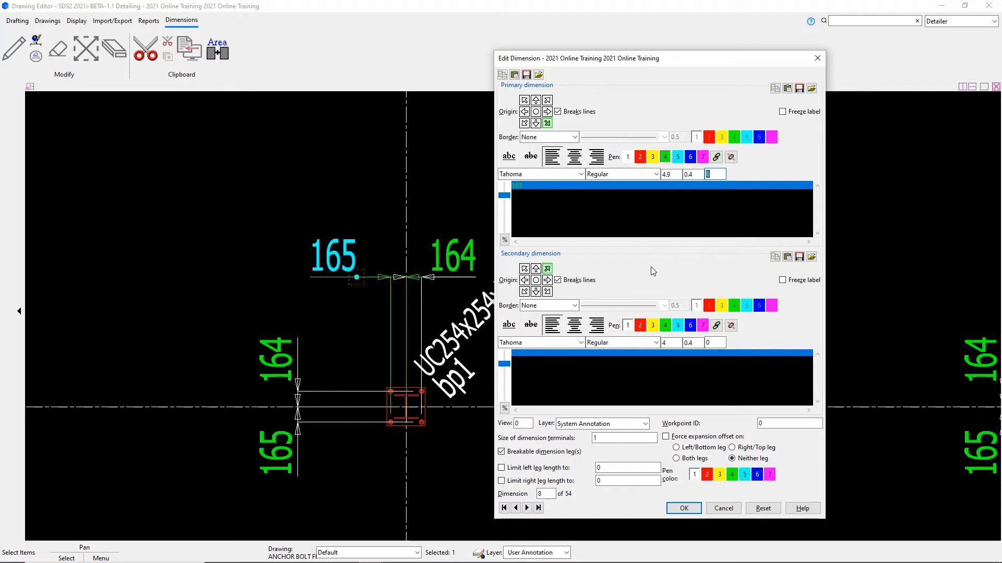
mouse_move(605, 279)
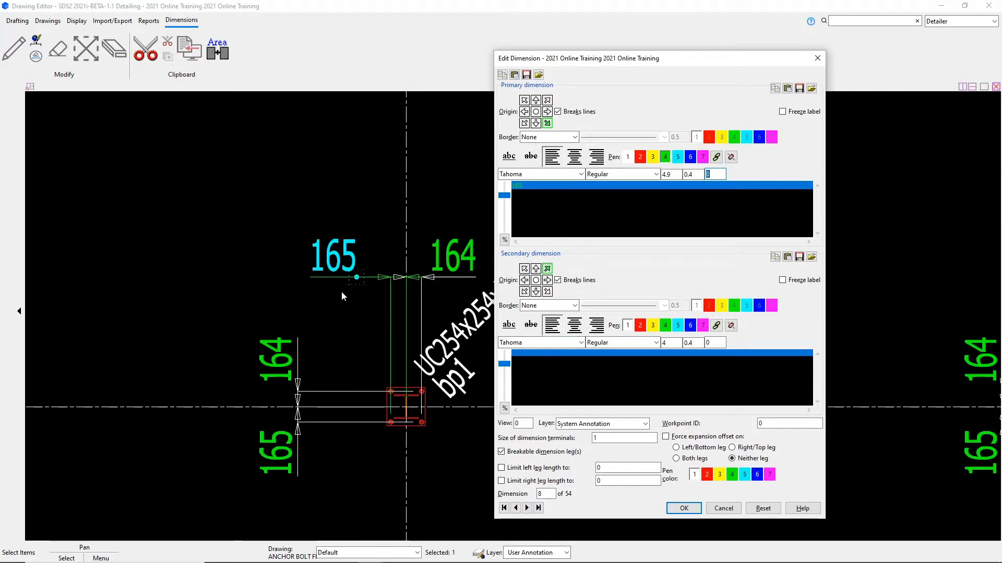
mouse_move(339, 295)
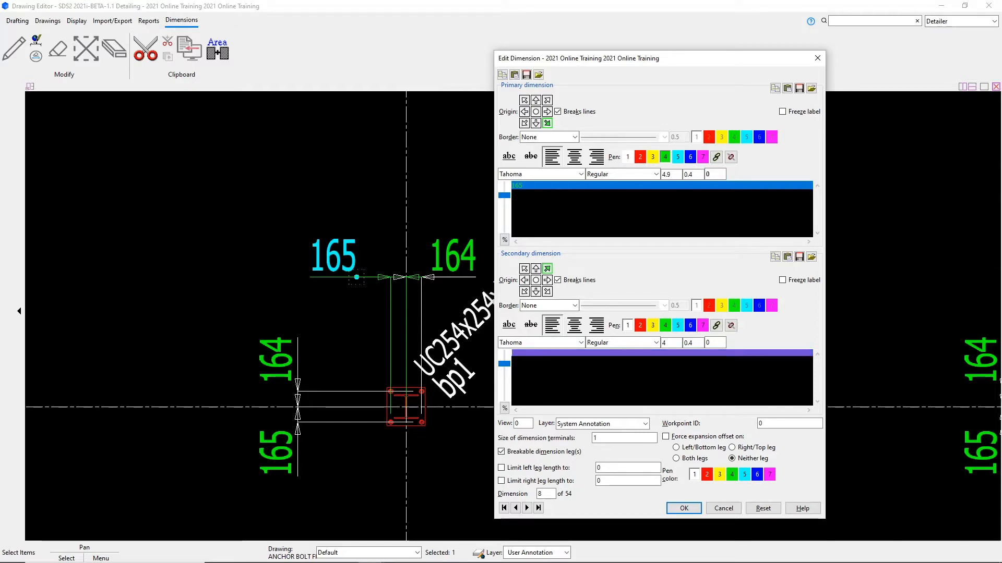
Step: Add a frozen secondary label 'TEST' to the 165 dimension, confirm, and deselect
type("TEST")
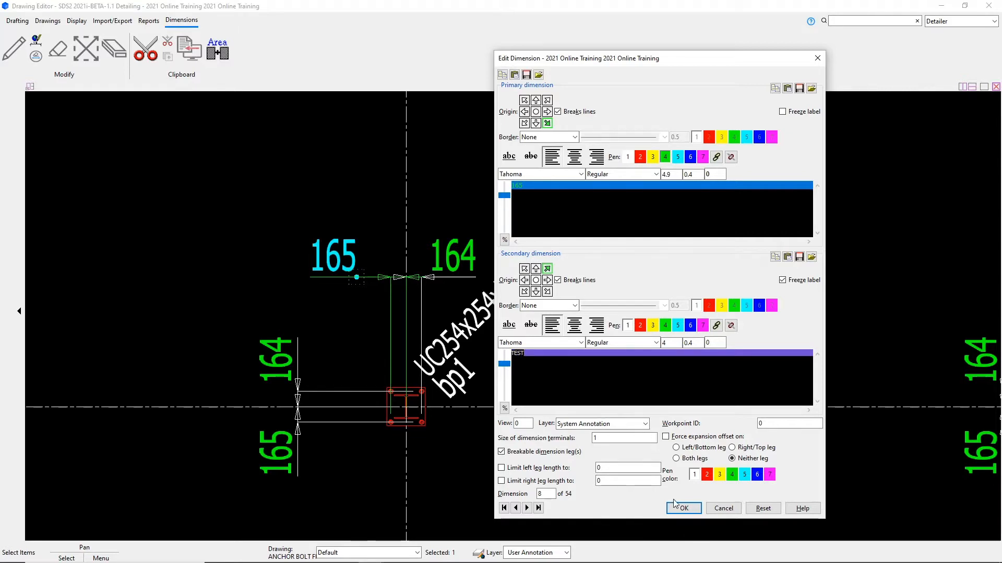
left_click(683, 508)
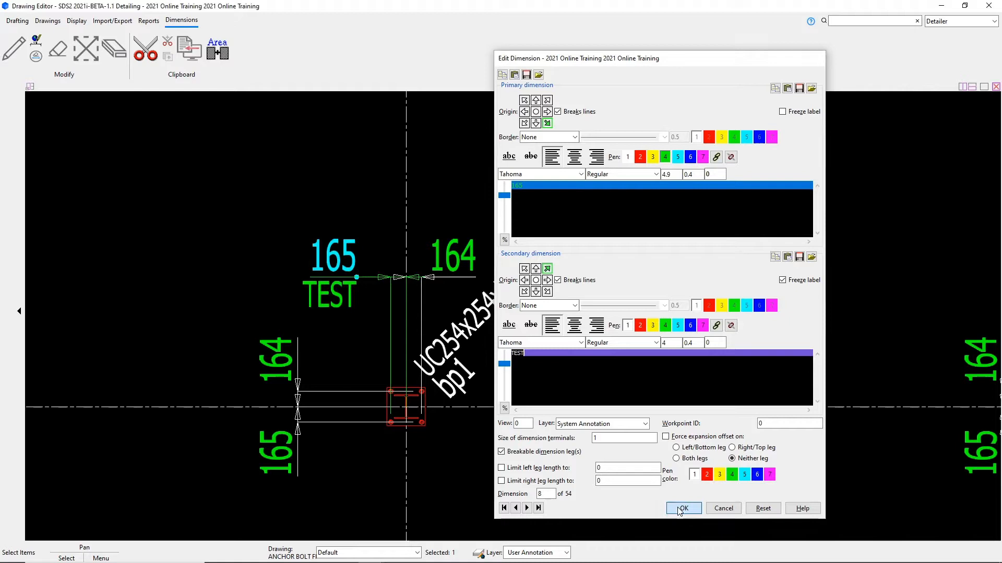
left_click(683, 508)
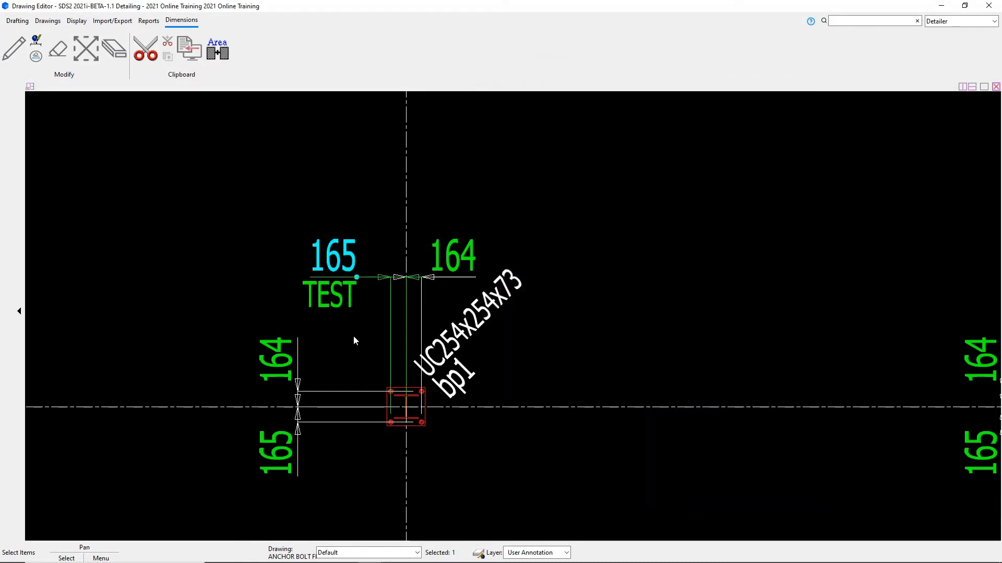
left_click(17, 21)
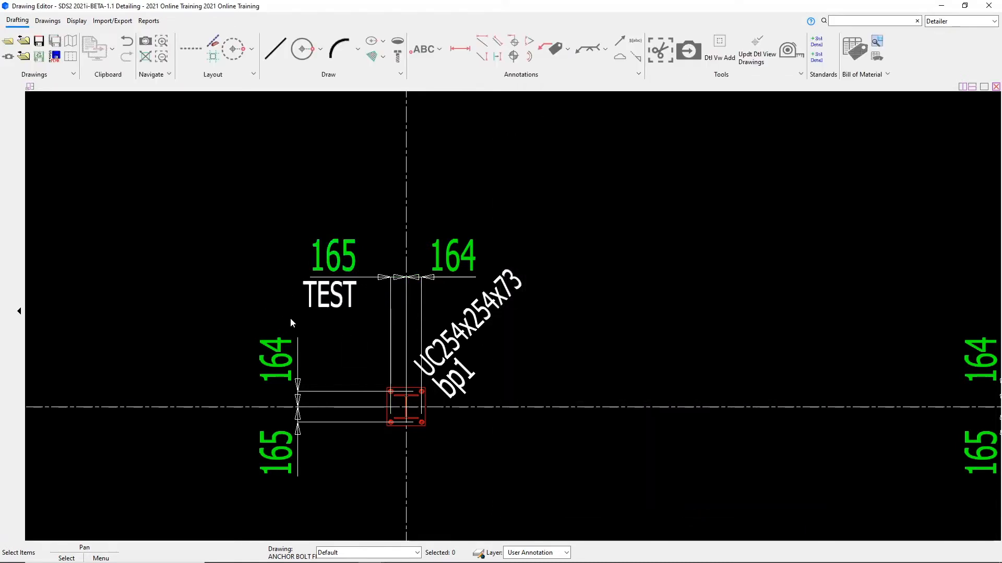
Step: Select the 165 dimension and put it on the System Annotation layer
left_click(331, 257)
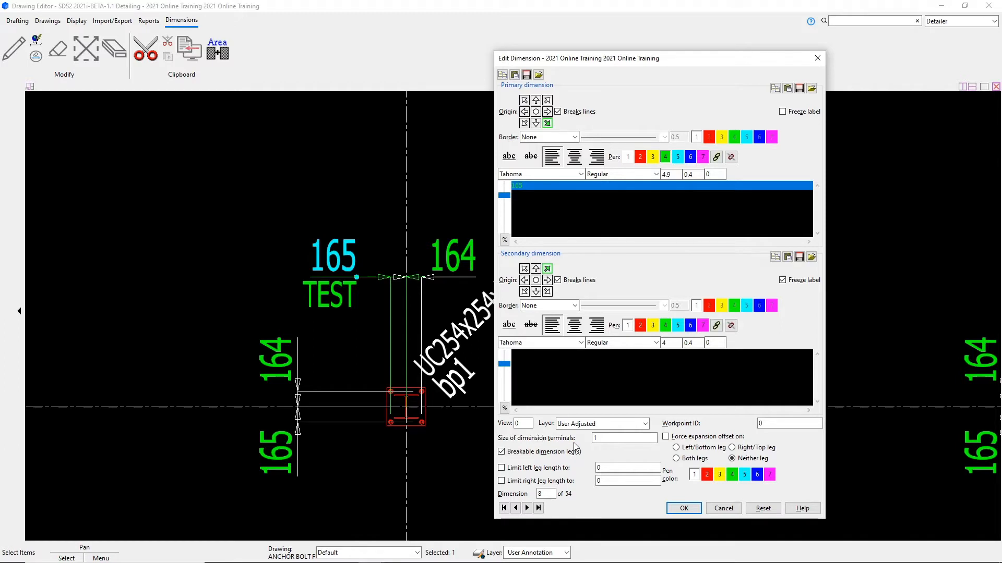
mouse_move(616, 424)
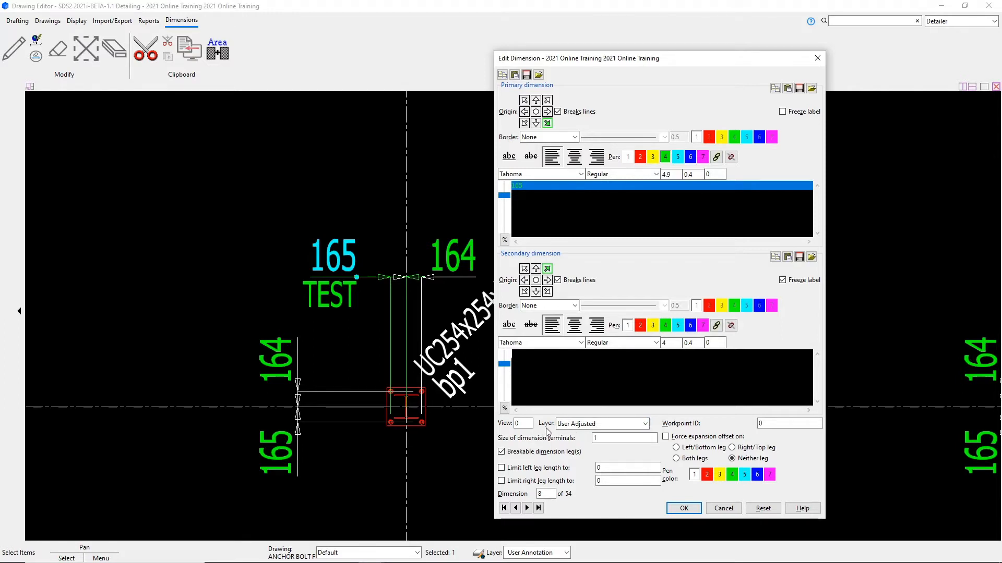
mouse_move(578, 440)
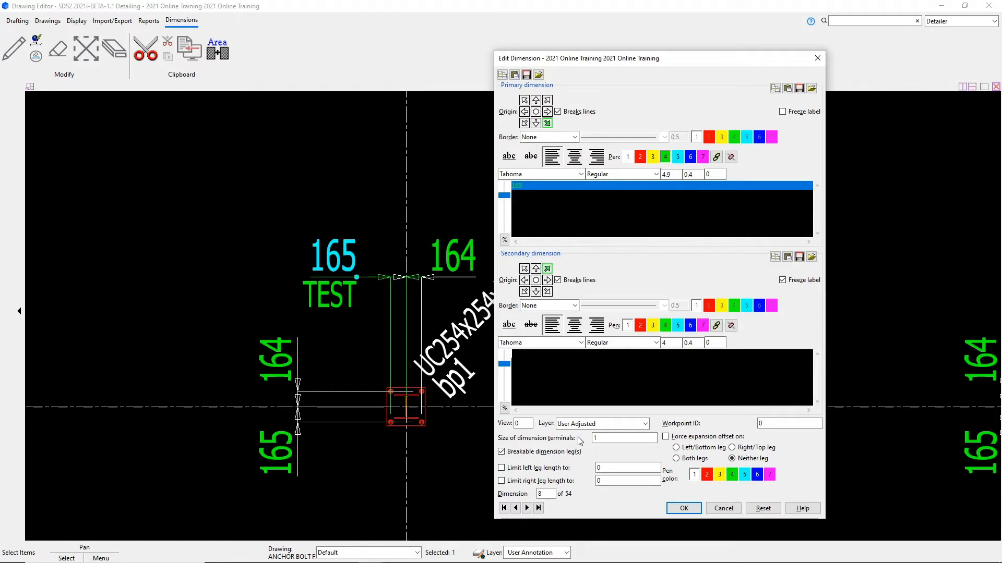
left_click(644, 424)
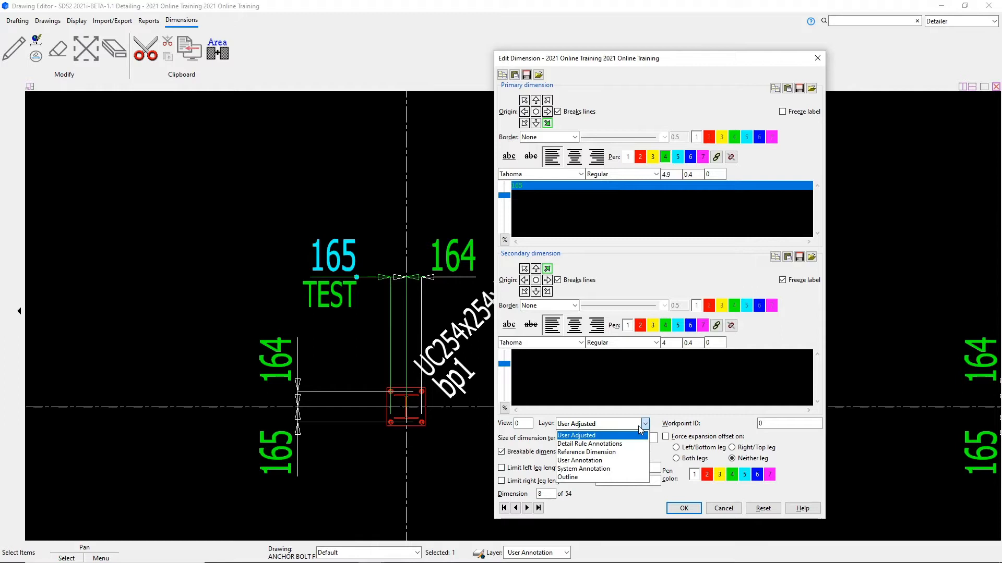
mouse_move(635, 430)
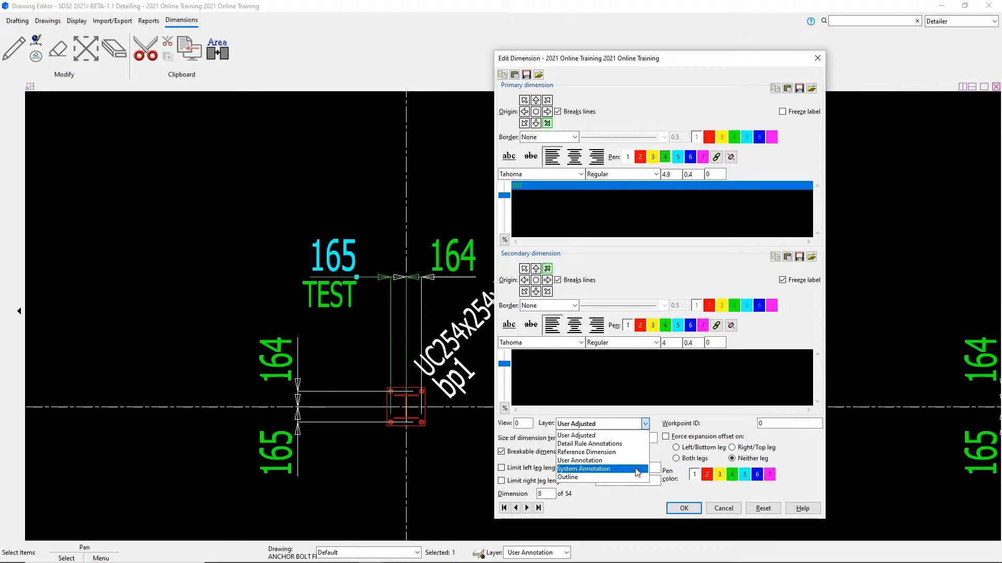
left_click(583, 468)
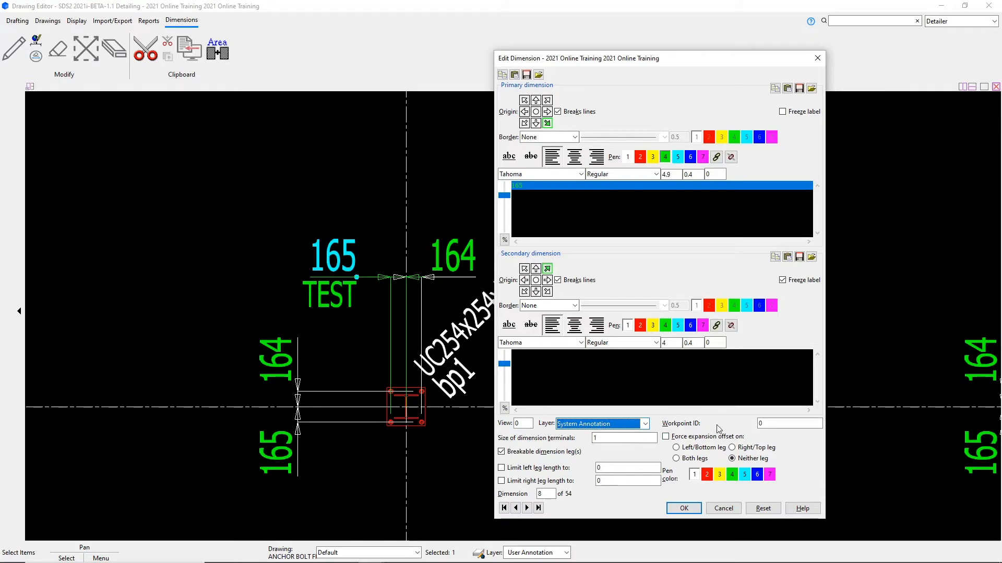
left_click(623, 437)
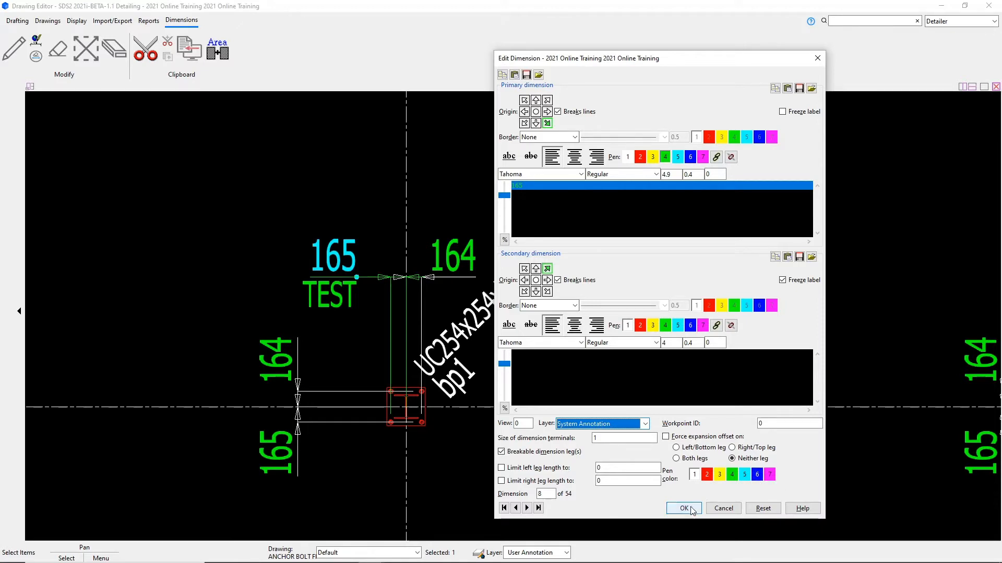
Step: Confirm the 165 dimension edits and bring up Erection View Cleanup settings for C_1
left_click(682, 508)
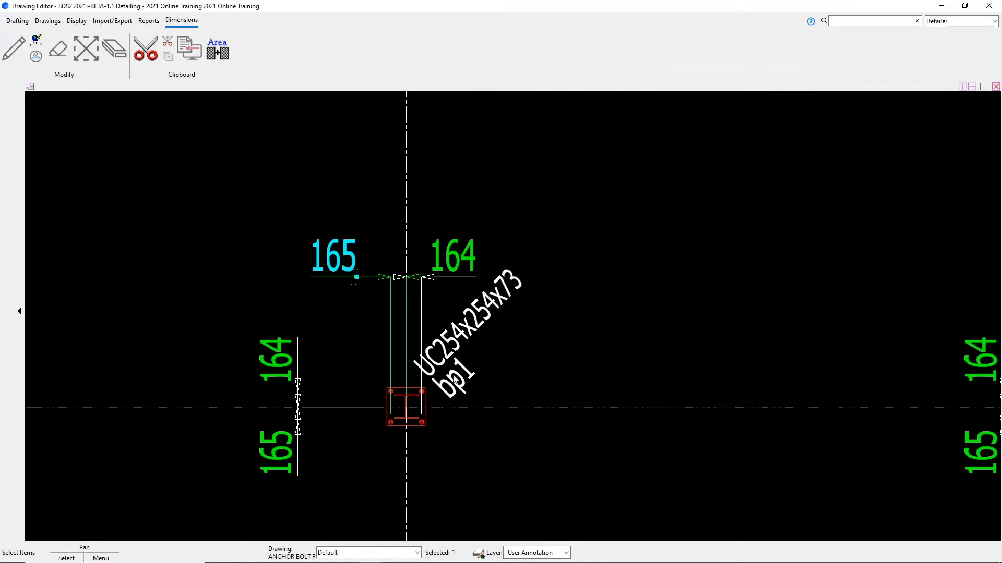
mouse_move(339, 271)
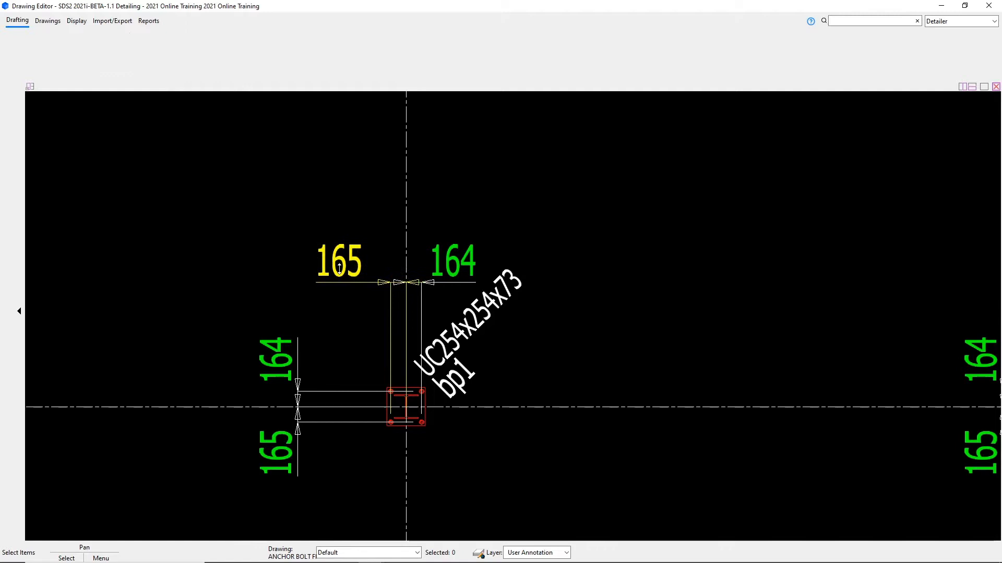
left_click(17, 20)
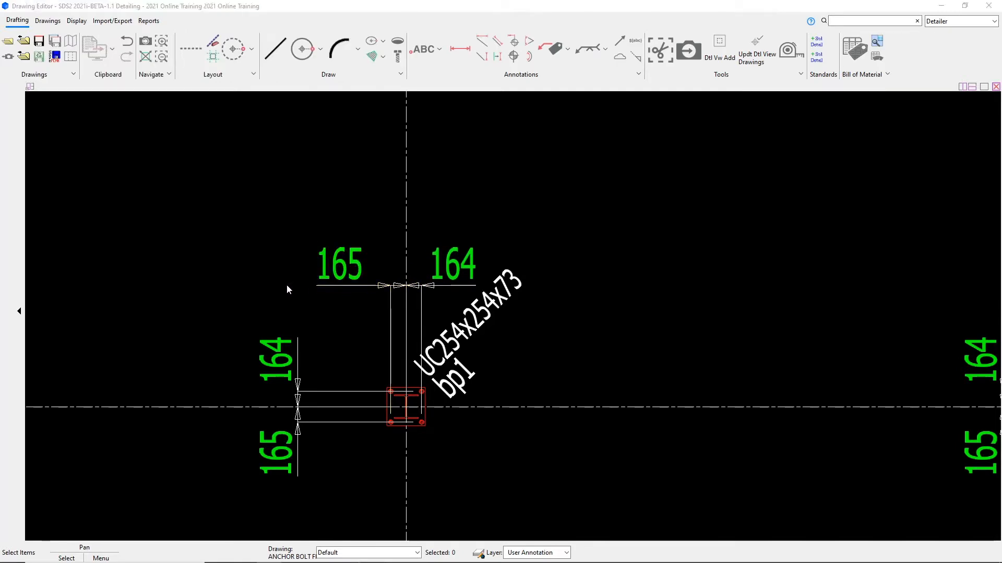
mouse_move(326, 331)
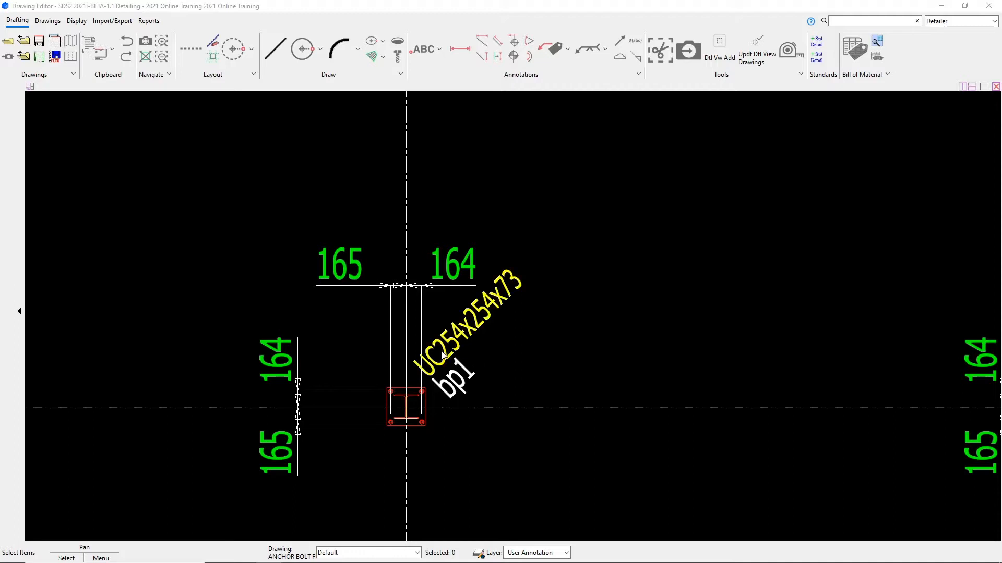
left_click(452, 264)
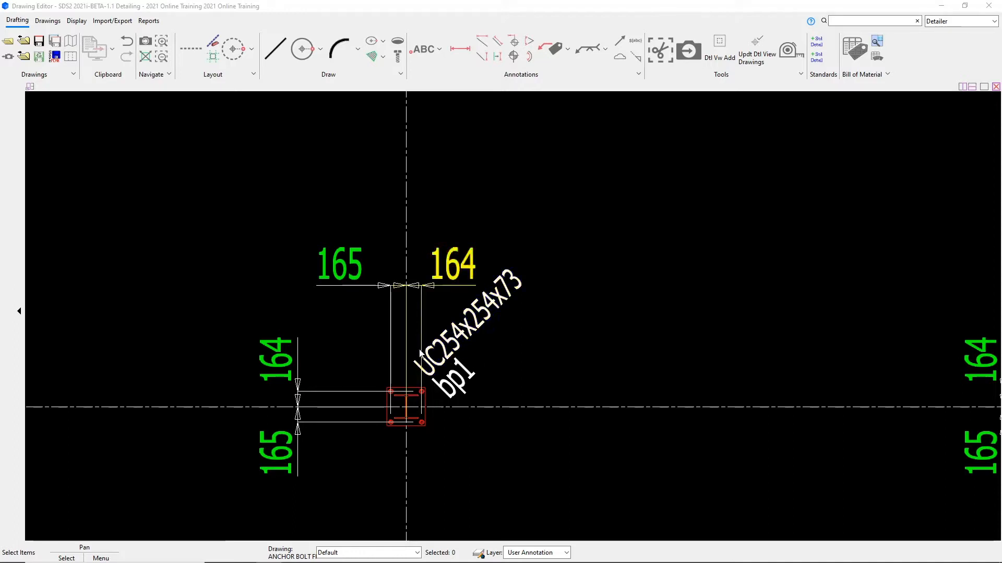
left_click(460, 332)
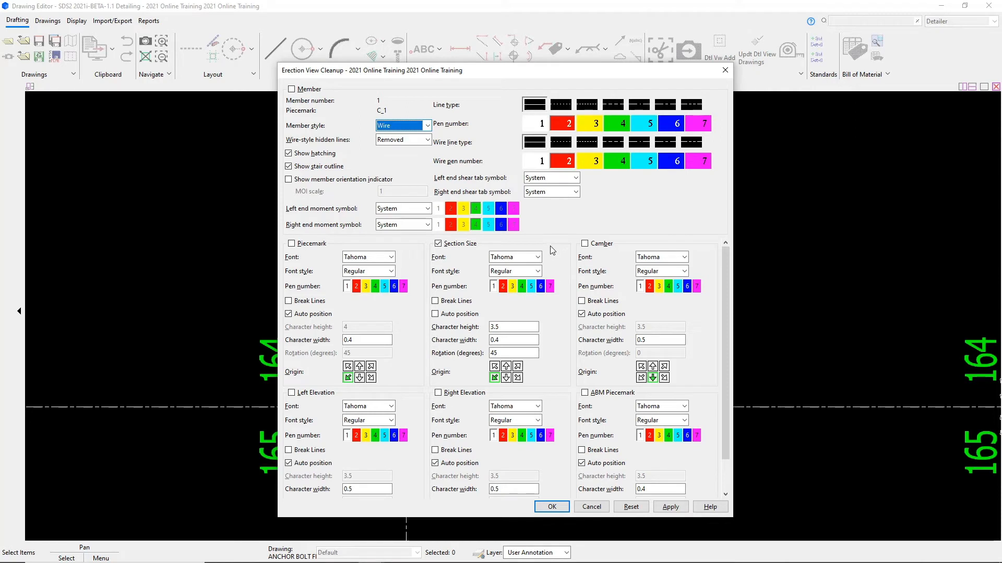
mouse_move(446, 363)
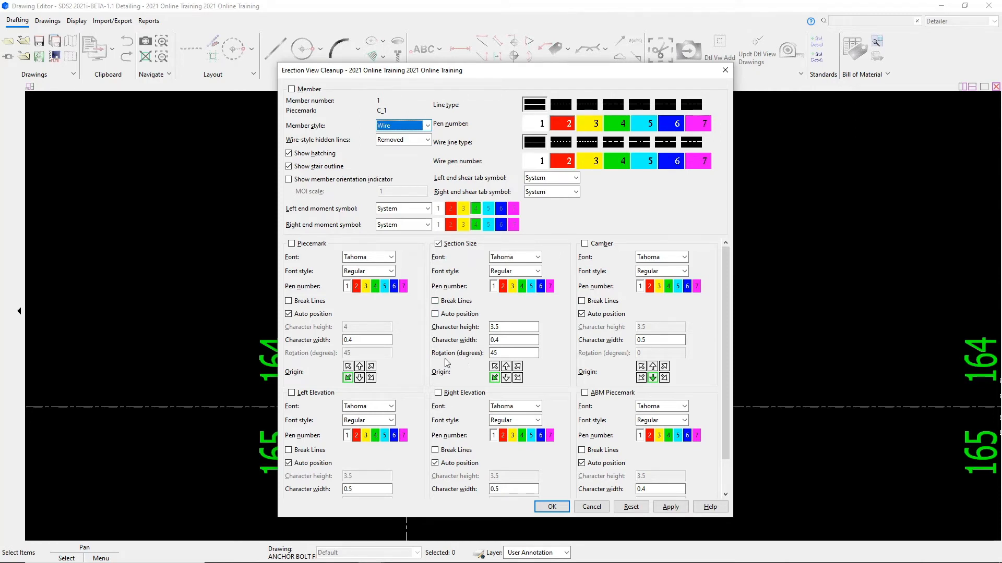
Step: Change the UC254x254x73 section size rotation from 45 to 0 degrees
left_click(513, 353)
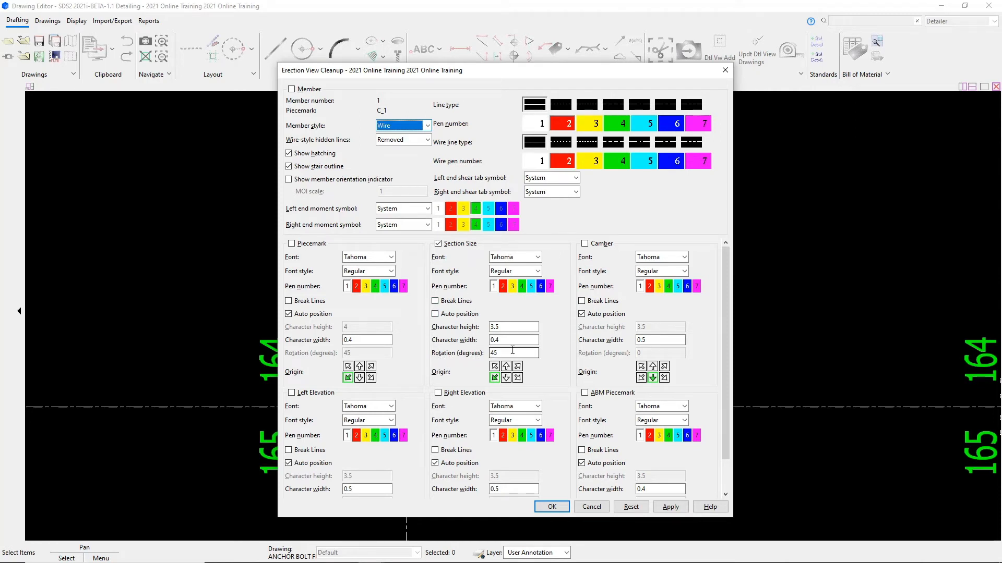
left_click(513, 353)
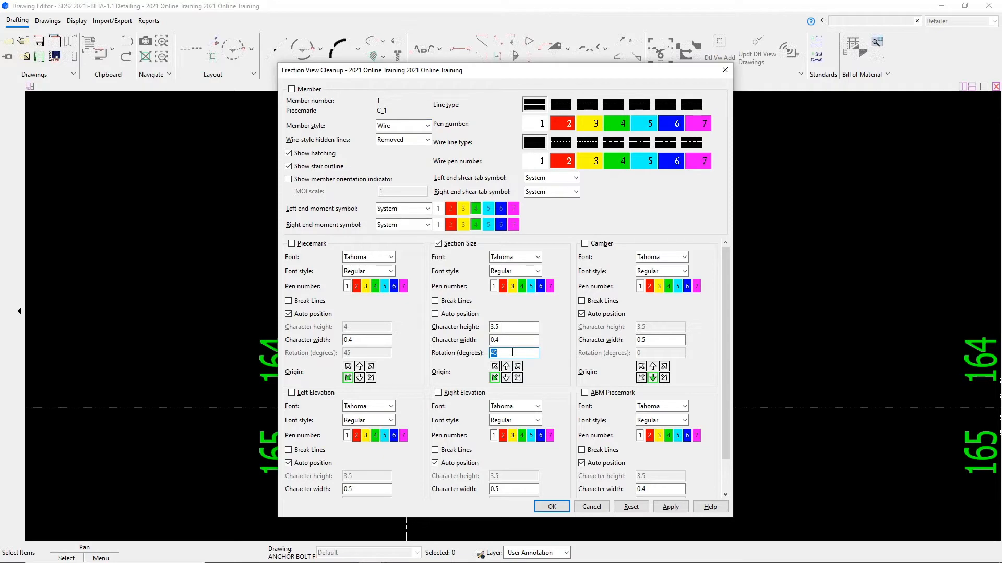
type("0")
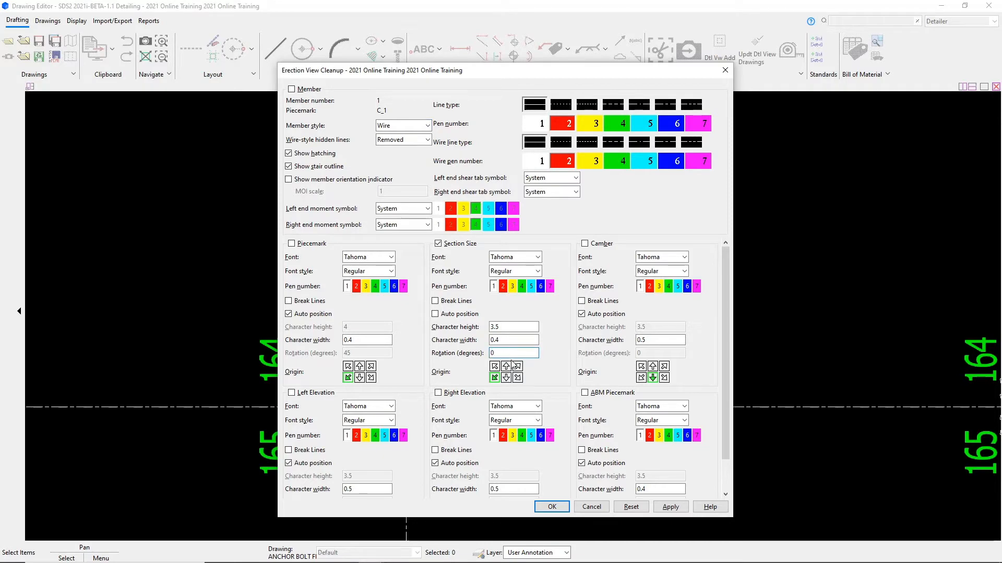
left_click(550, 507)
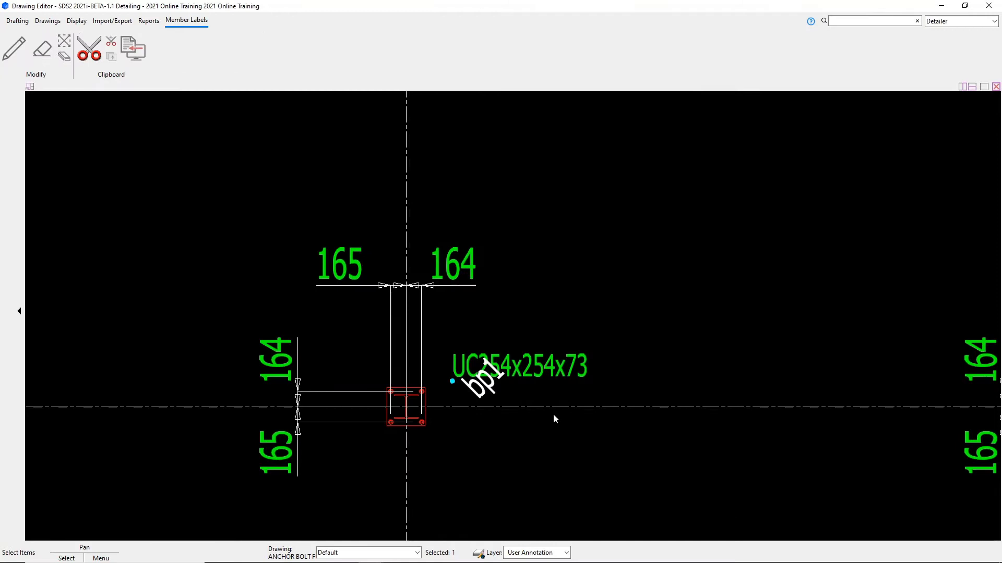
mouse_move(550, 322)
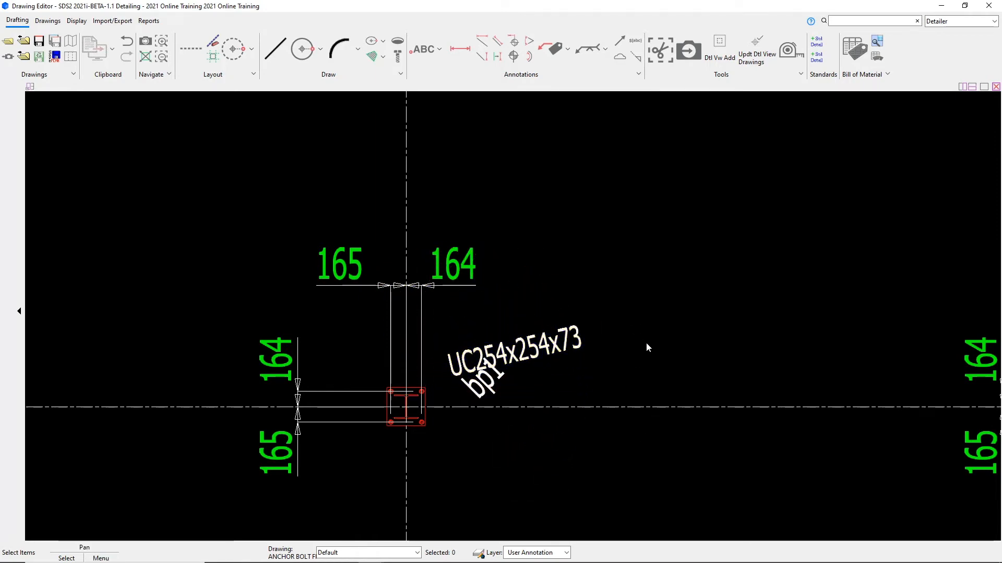
Step: Check the section size label's rotation, about 12.85 degrees, then cancel the settings
left_click(514, 348)
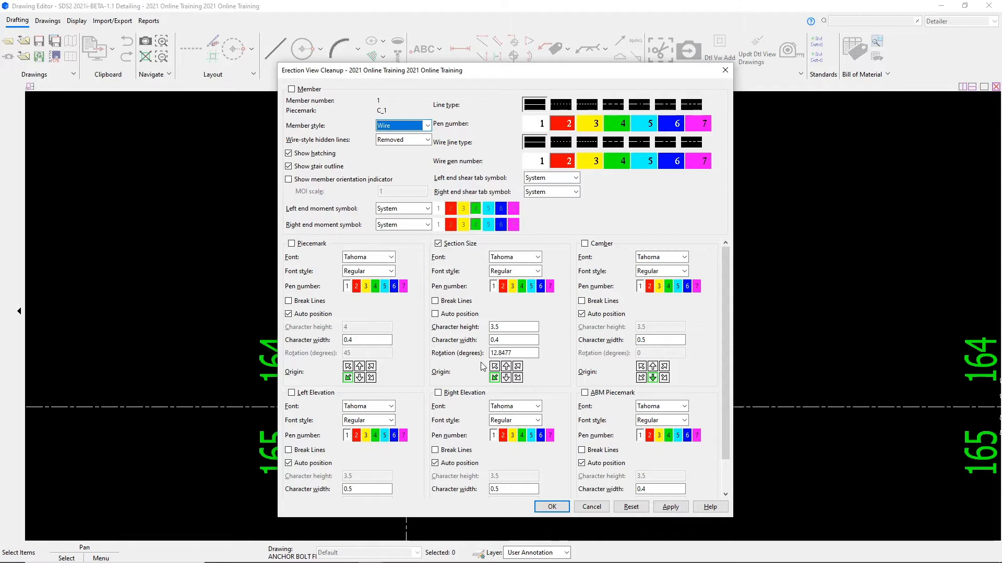
left_click(513, 353)
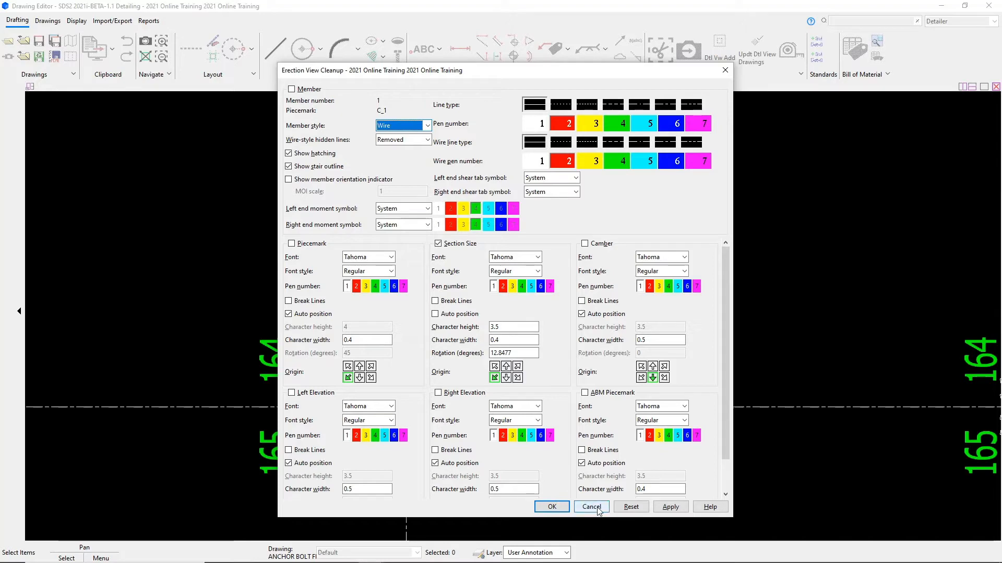
left_click(589, 506)
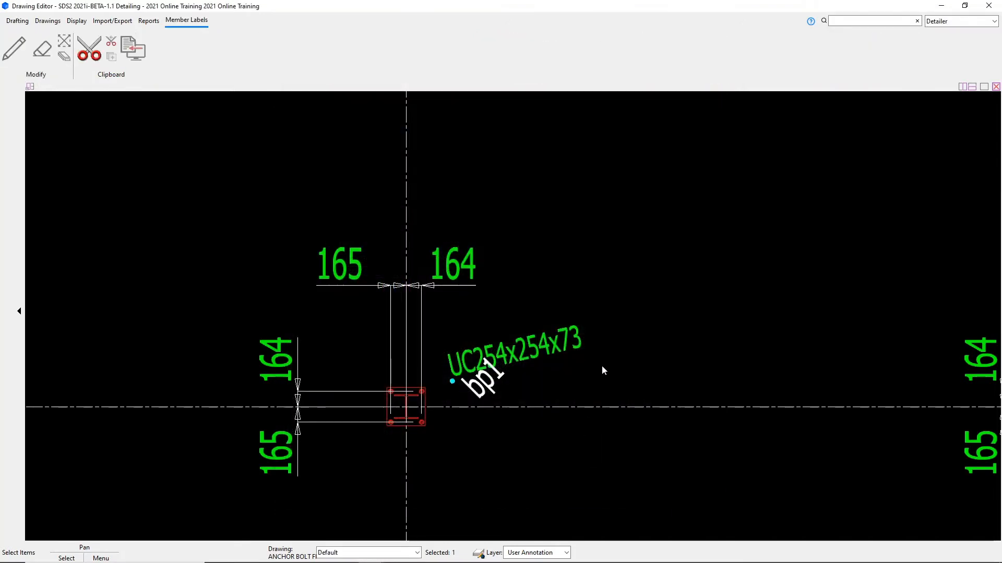
mouse_move(610, 361)
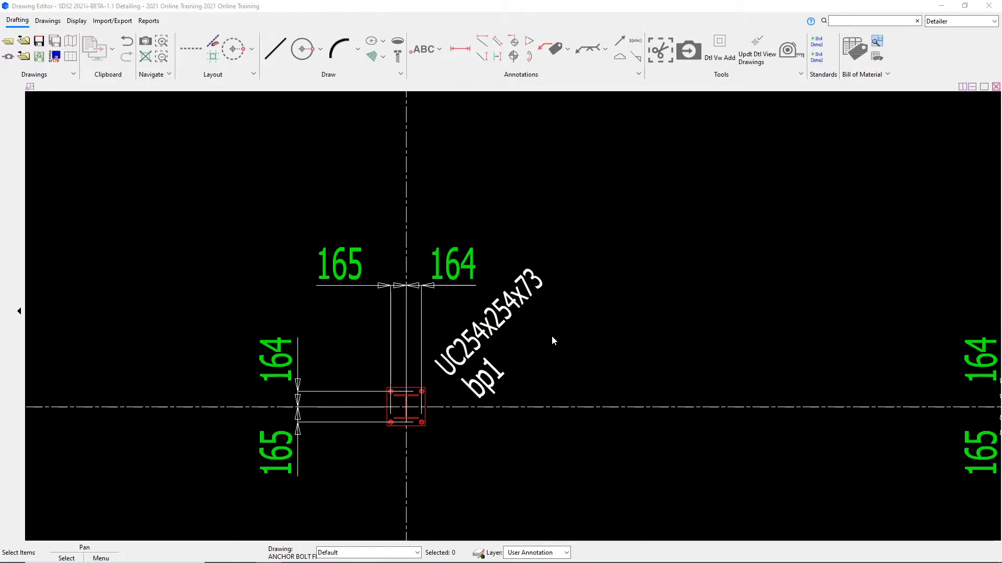
mouse_move(382, 333)
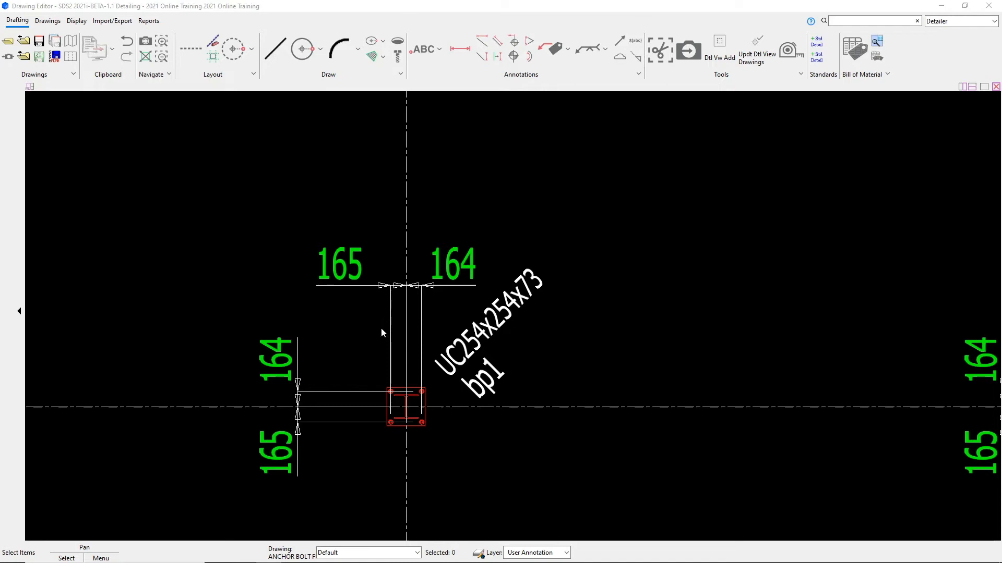
mouse_move(381, 349)
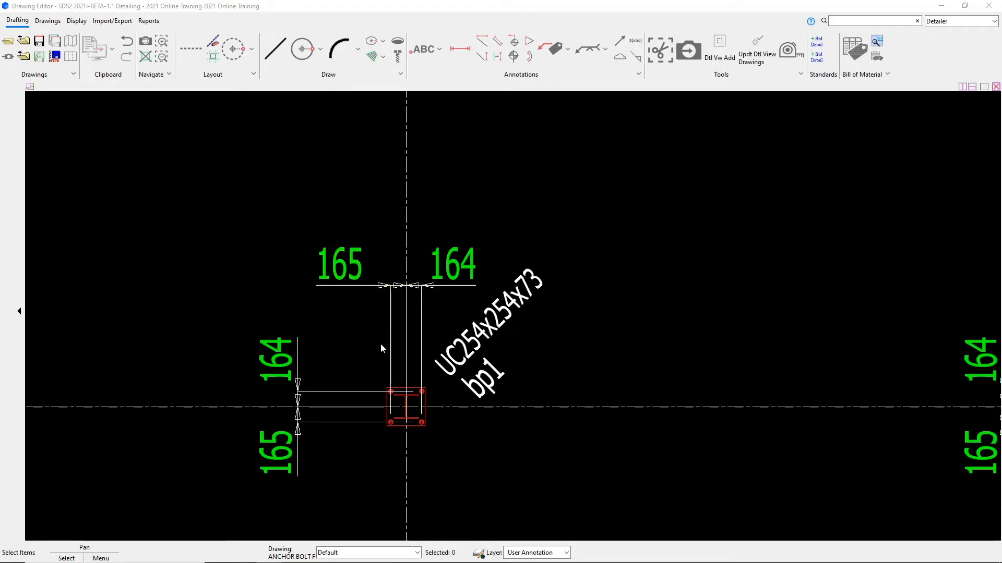
mouse_move(381, 339)
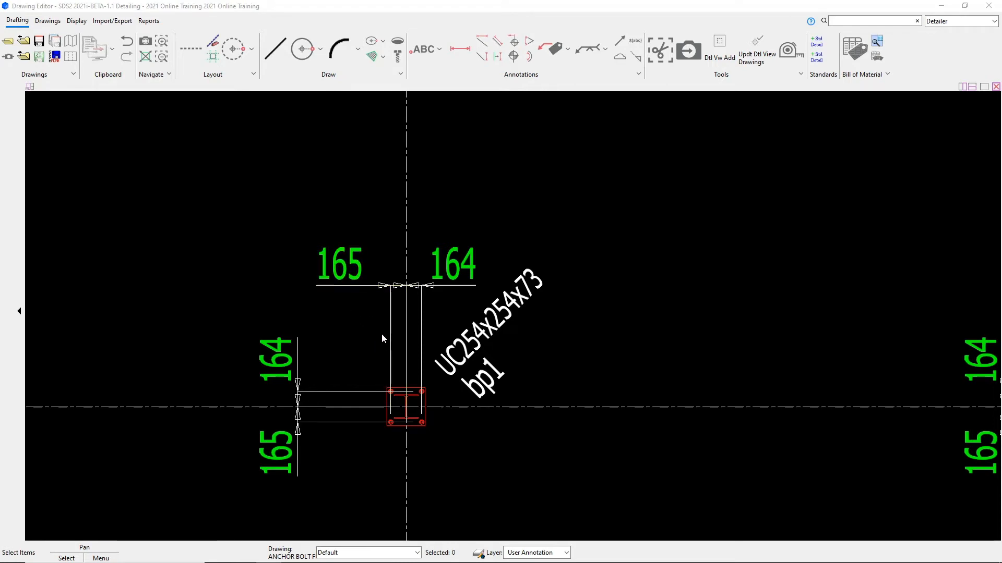
Step: Start moving the 165 dimension's end point to the left of the base plate
left_click(340, 264)
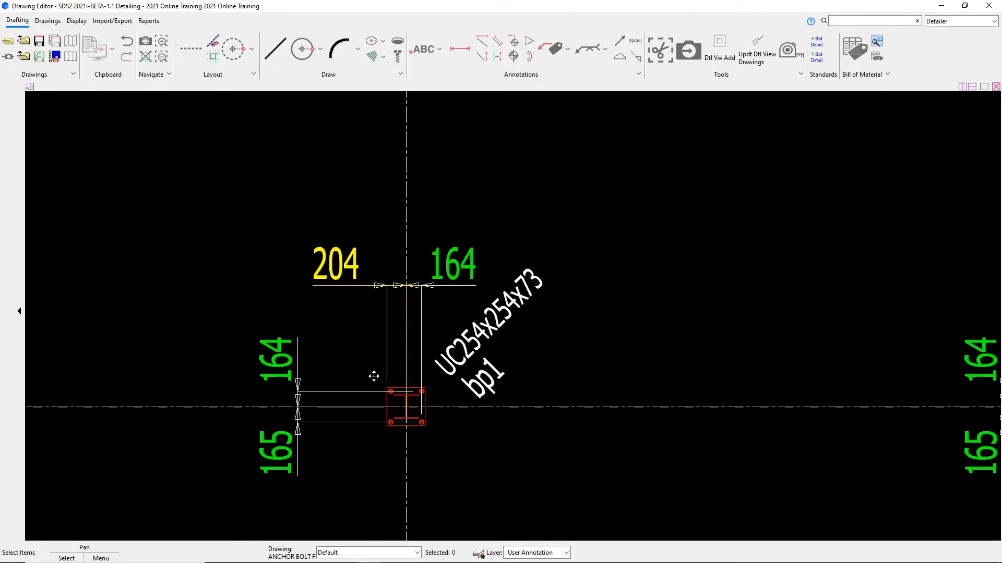
mouse_move(372, 392)
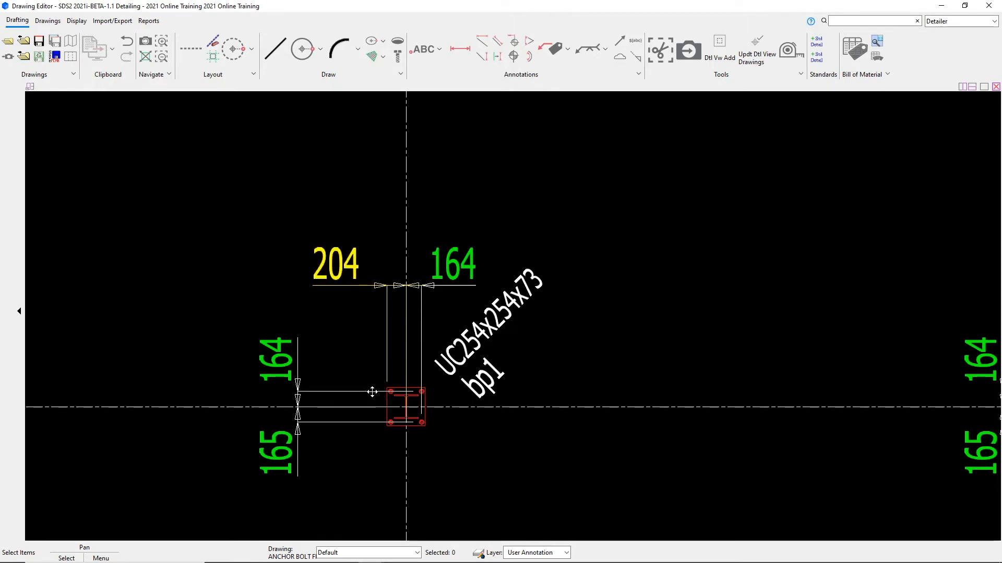
mouse_move(382, 407)
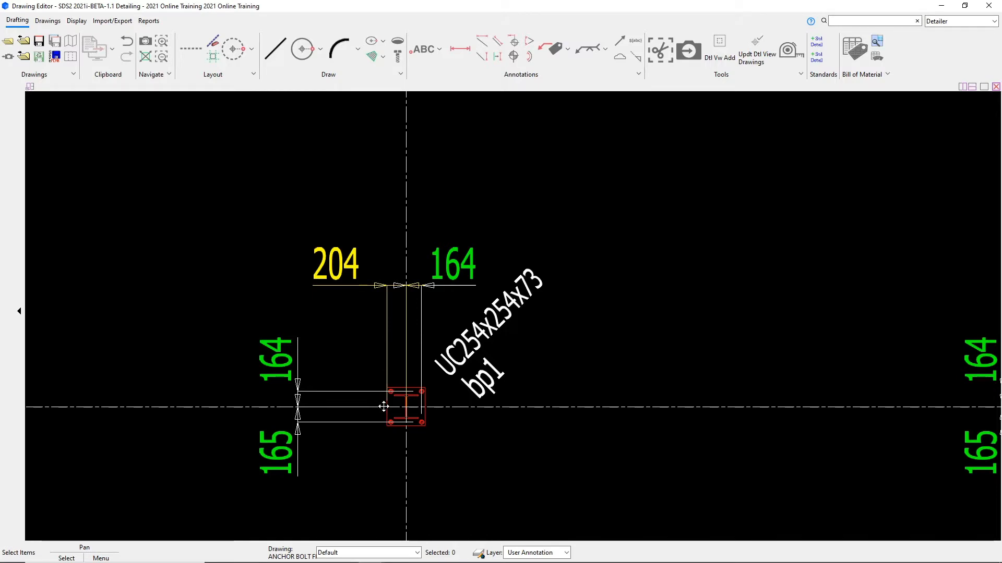
mouse_move(382, 403)
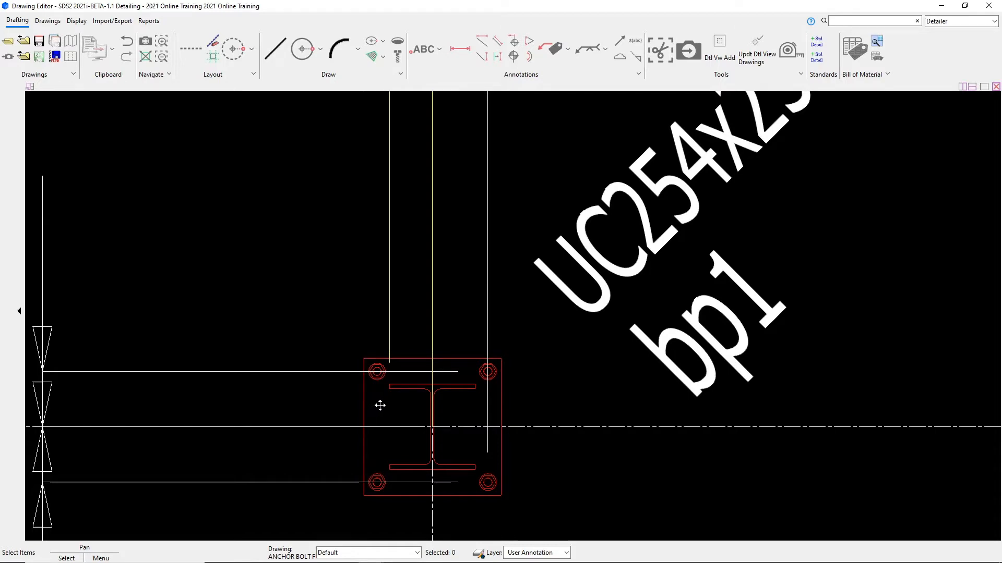
mouse_move(377, 406)
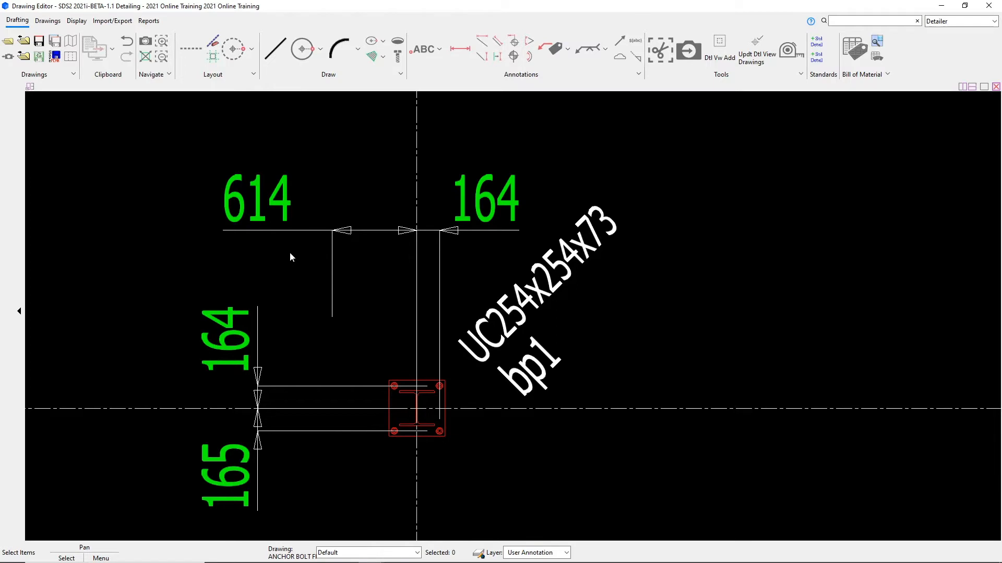
mouse_move(140, 177)
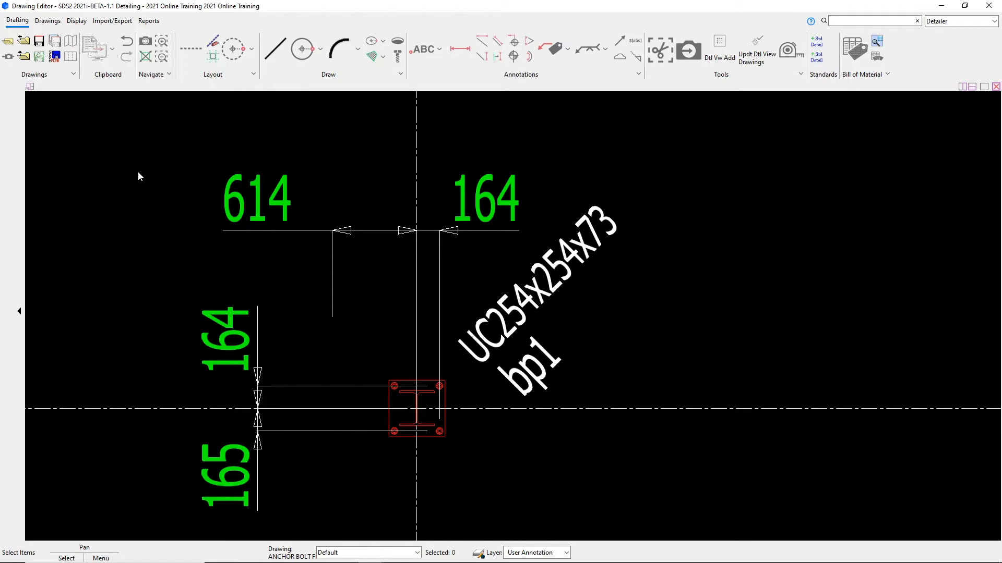
mouse_move(311, 282)
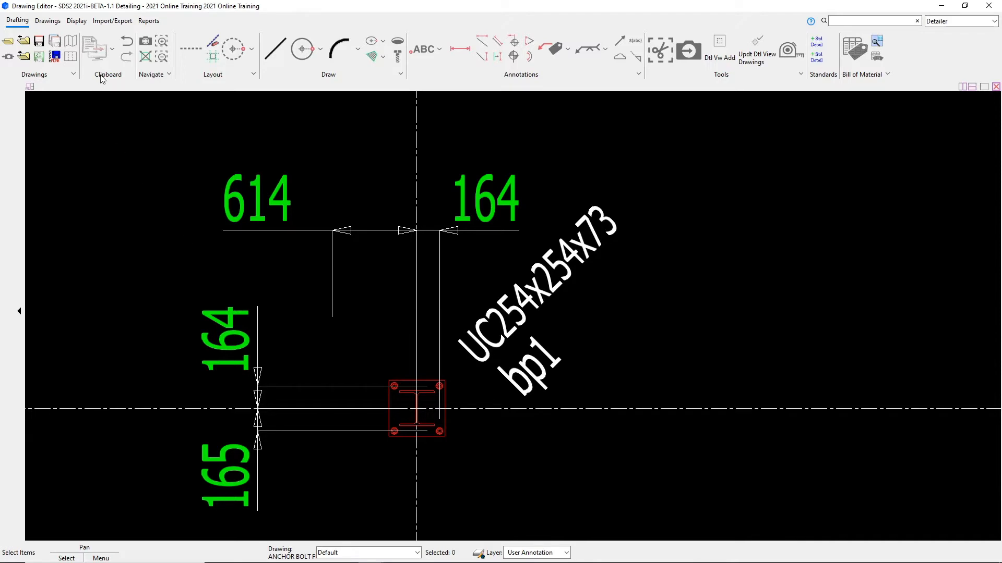
mouse_move(126, 40)
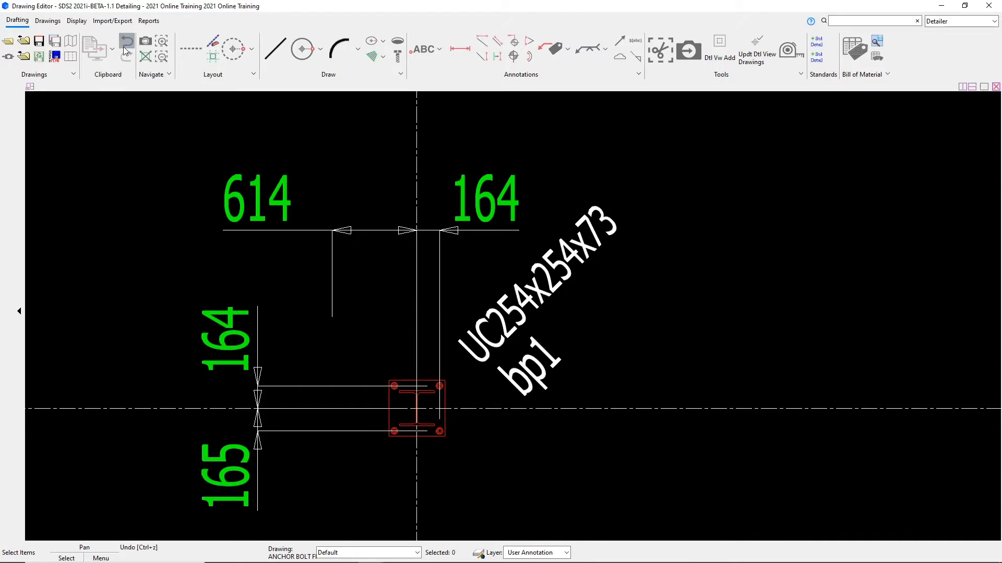
mouse_move(126, 40)
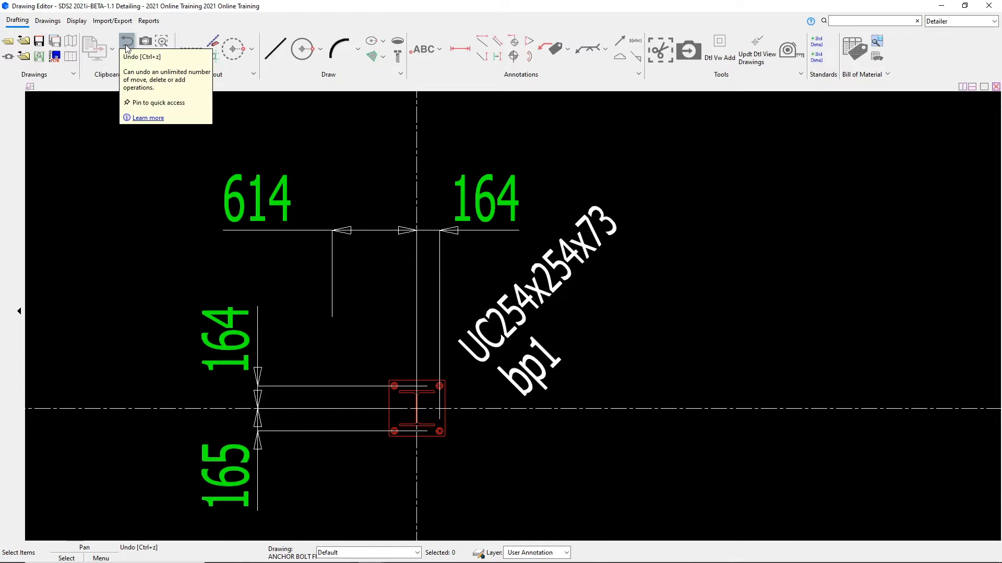
mouse_move(126, 106)
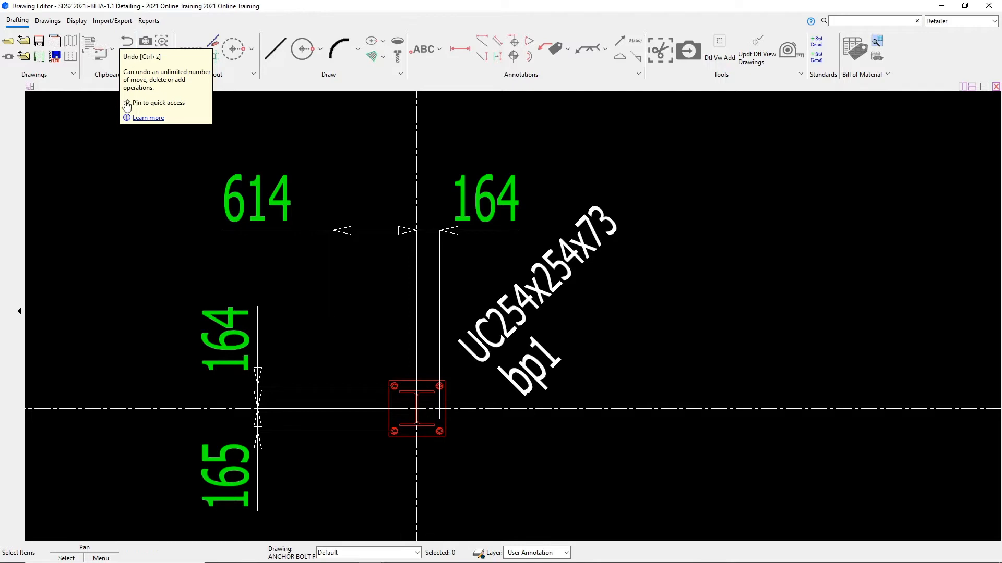
left_click(127, 41)
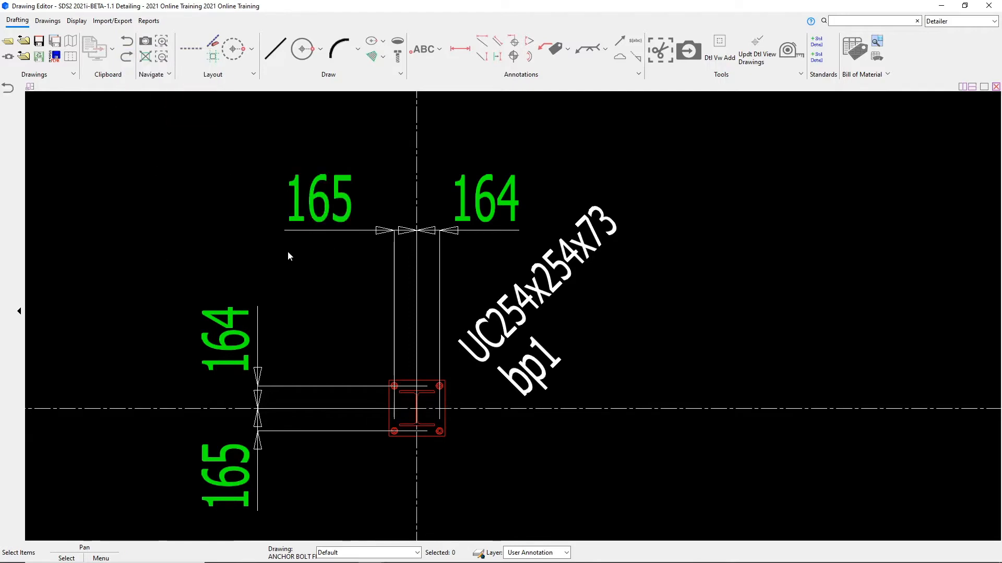
mouse_move(337, 310)
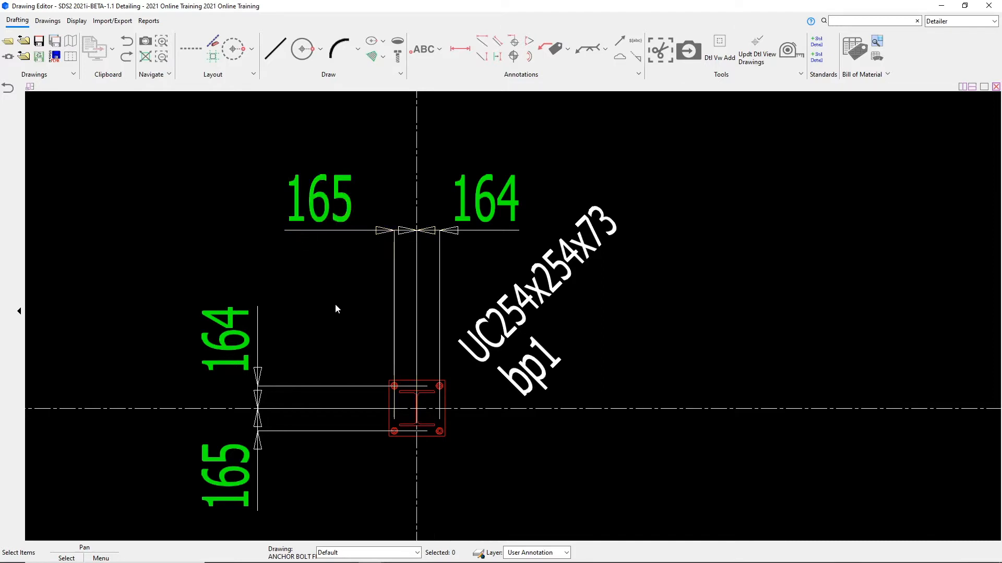
mouse_move(360, 298)
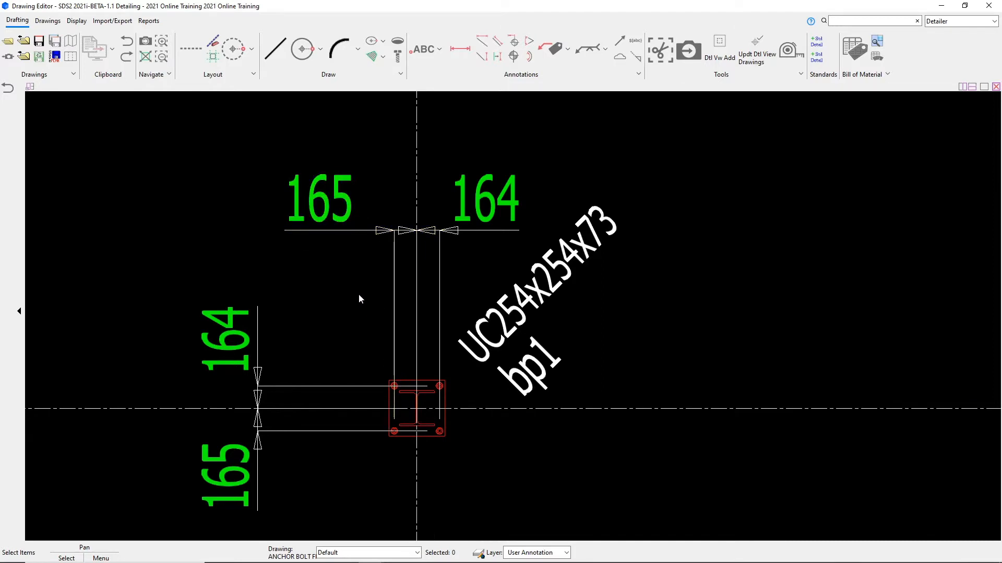
mouse_move(331, 277)
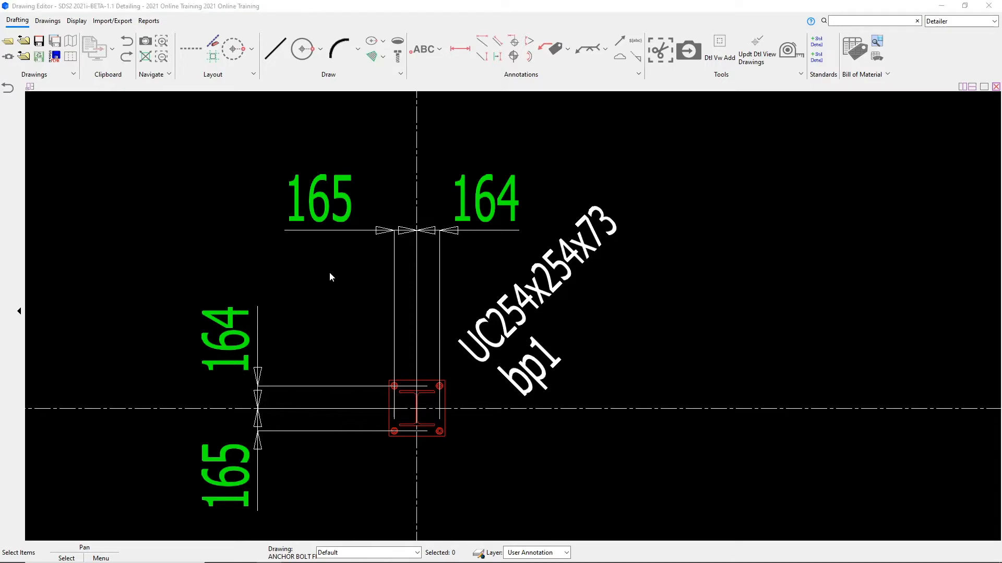
Step: Open and close the 165 dimension's settings, then stretch it far to the left
left_click(320, 198)
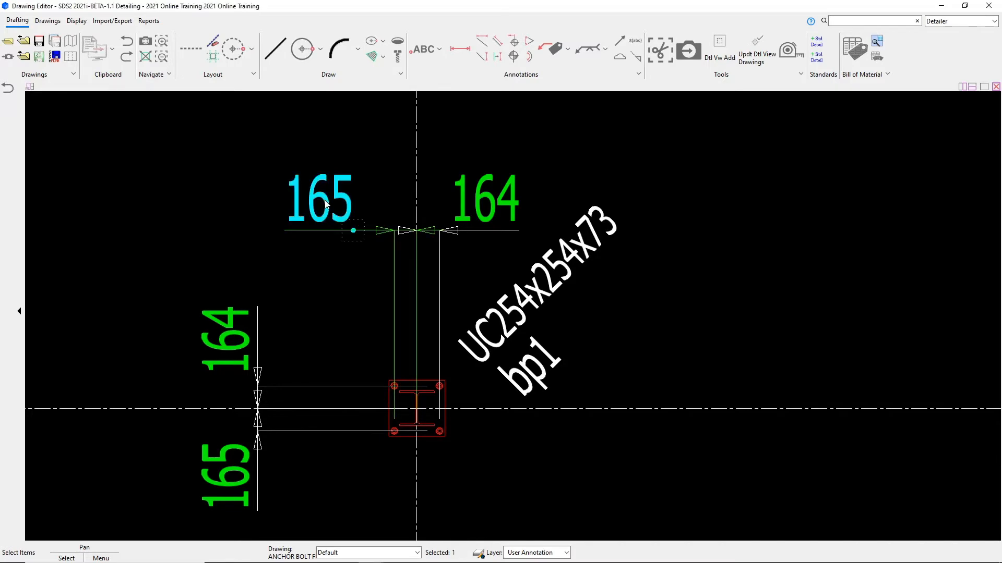
double_click(319, 198)
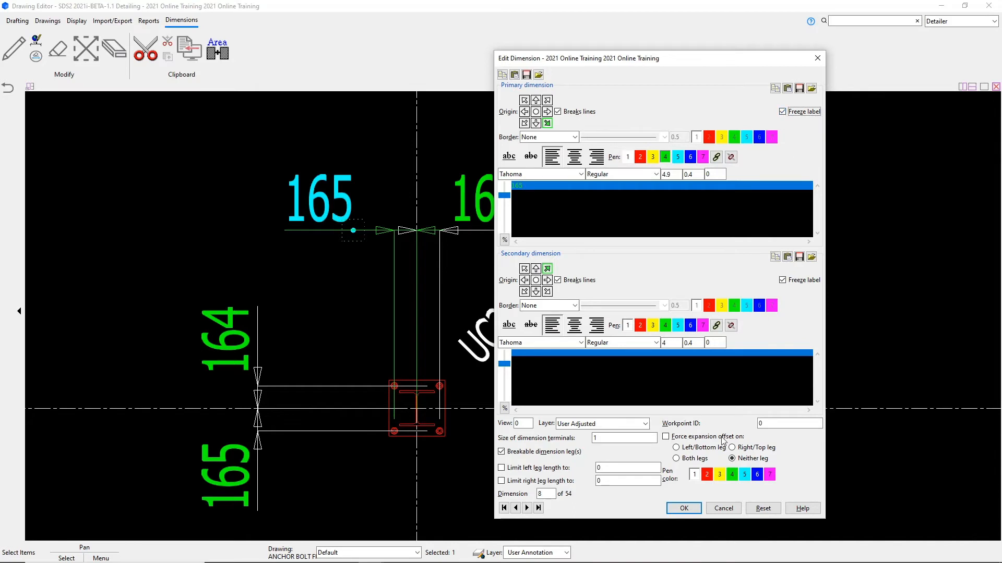
left_click(683, 508)
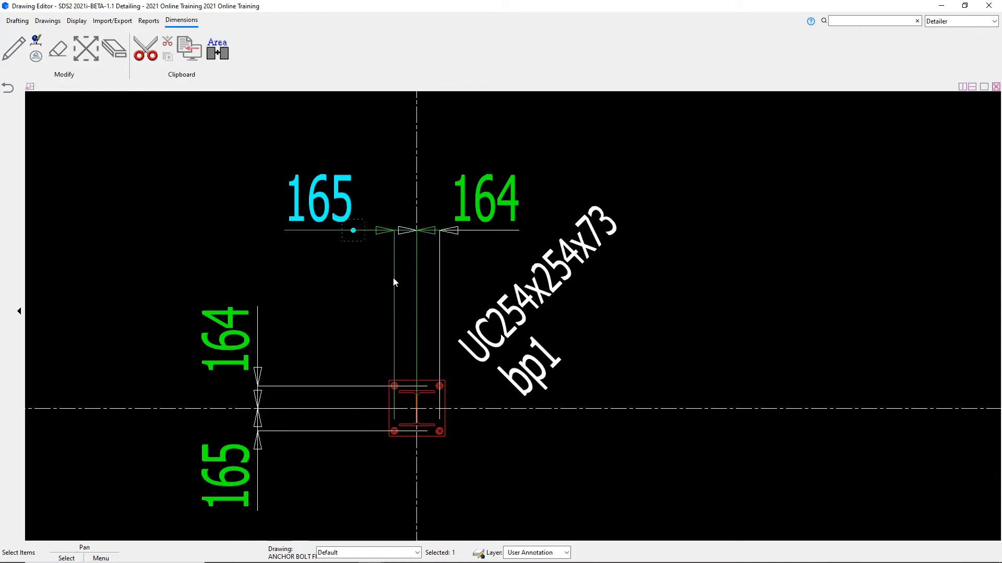
left_click(17, 21)
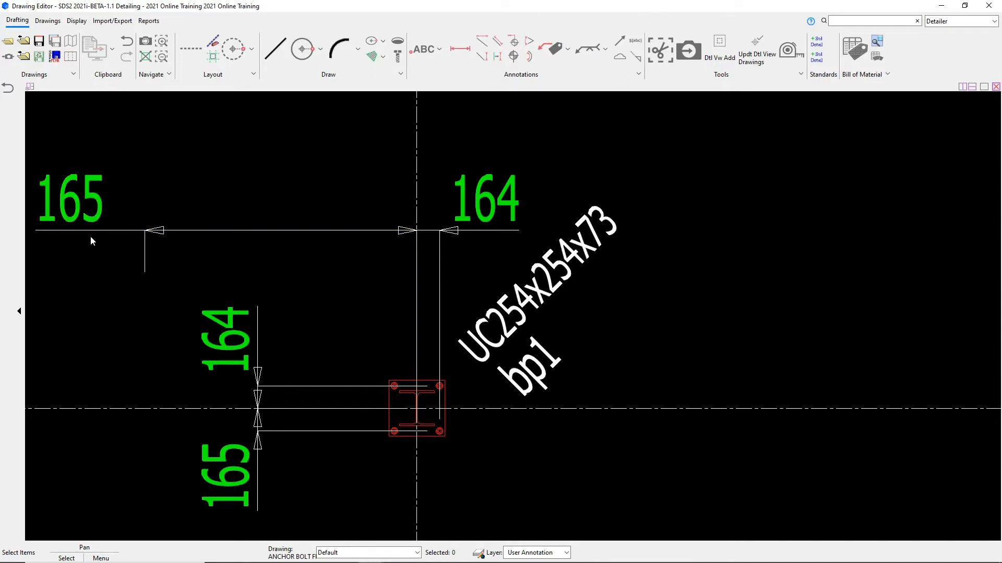
mouse_move(124, 296)
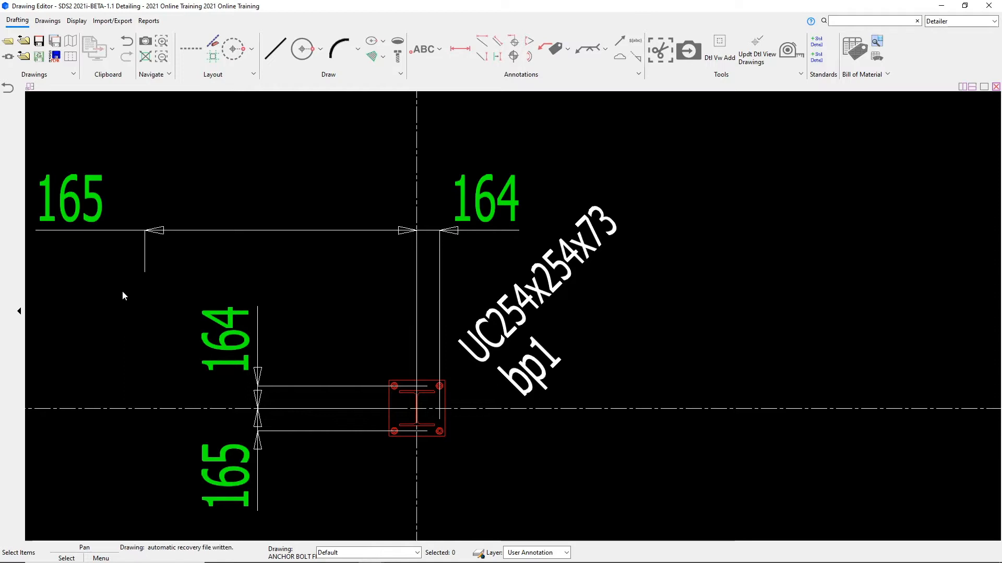
Step: Undo the 165 dimension move, confirm its settings, and clear the selection
left_click(127, 41)
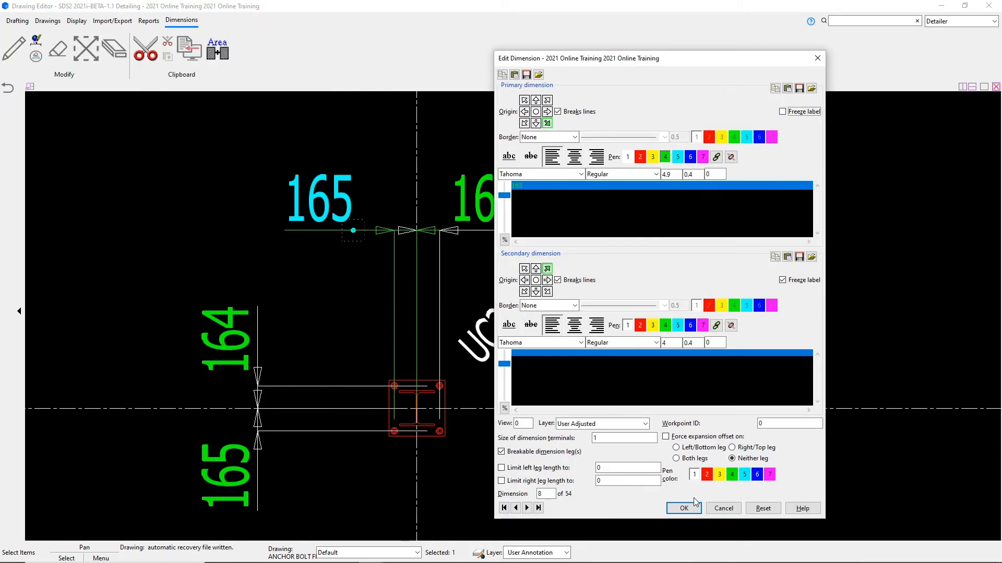
left_click(683, 507)
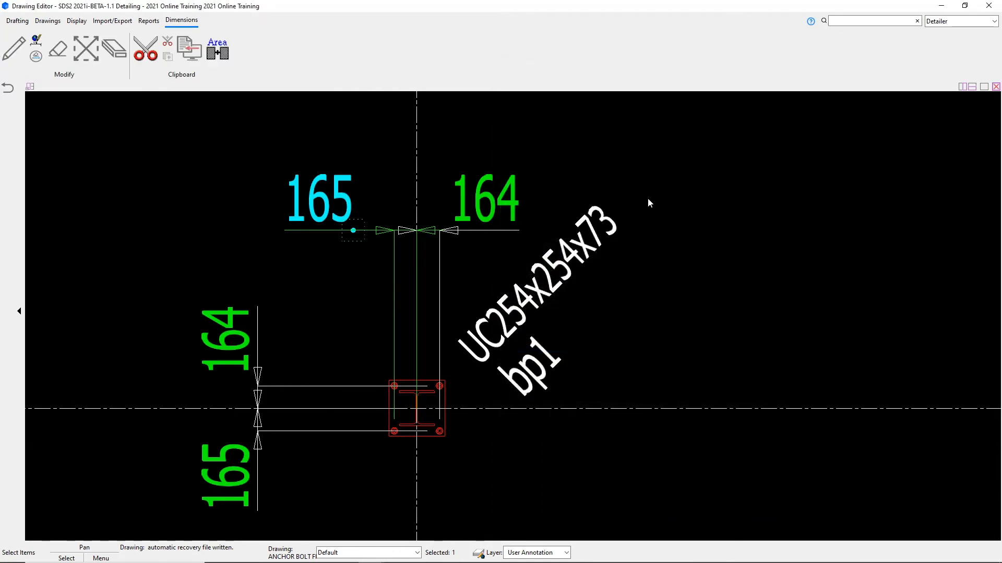
left_click(17, 20)
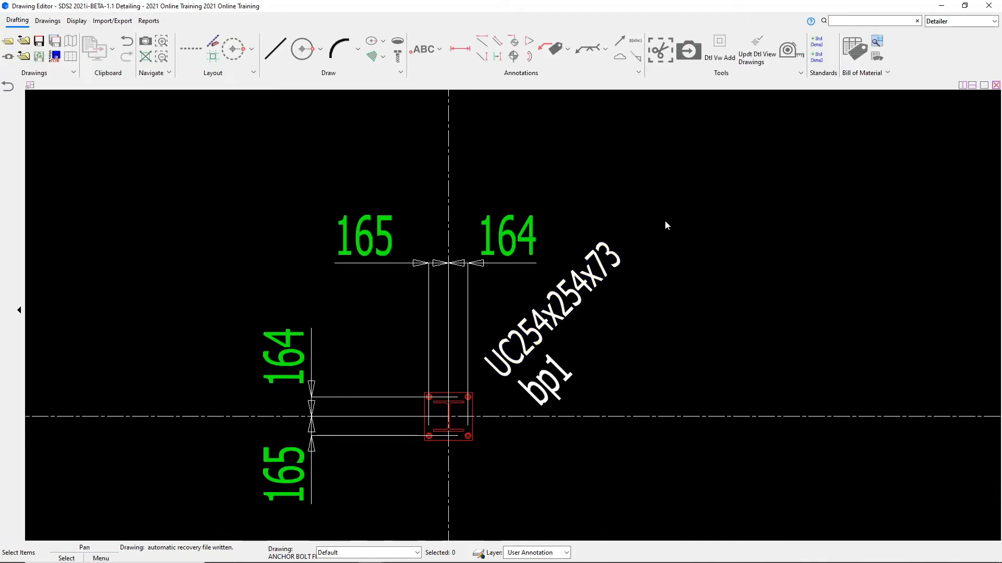
mouse_move(655, 227)
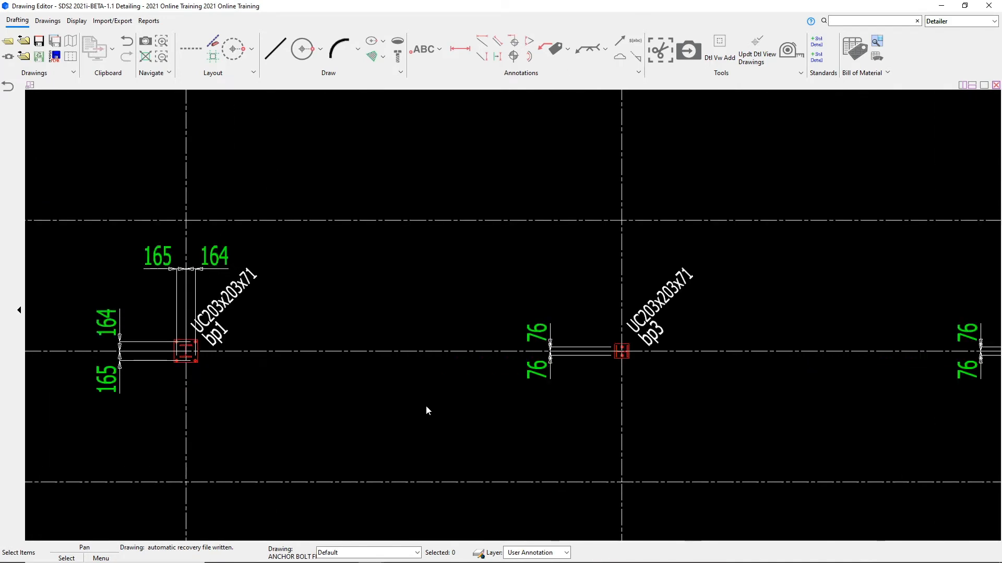
Step: Pan to bring bp3 into view, browse the Drawings, Import/Export and Reports tools, then return to Drafting
left_click_drag(427, 411, 382, 298)
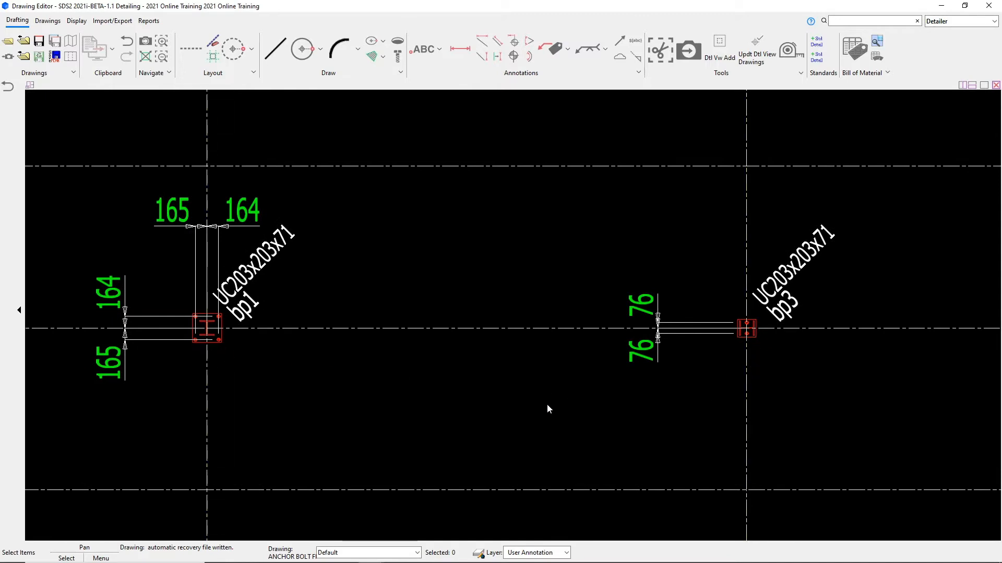
mouse_move(304, 160)
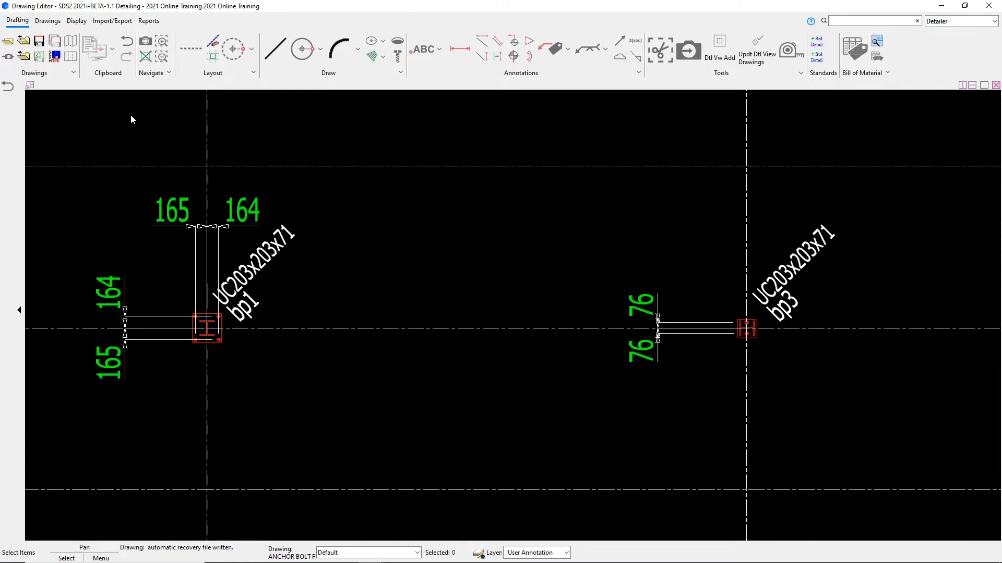
mouse_move(52, 119)
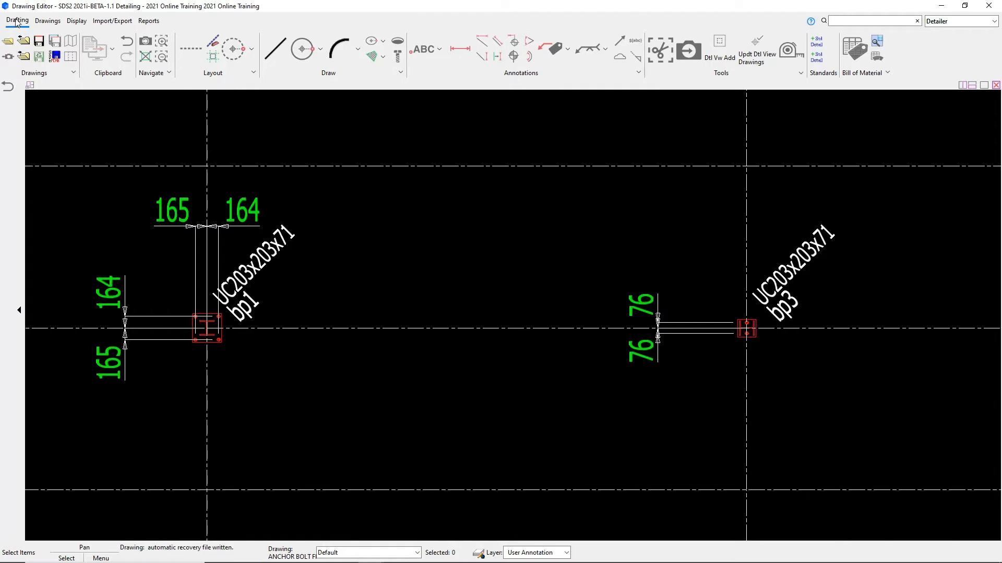
mouse_move(38, 26)
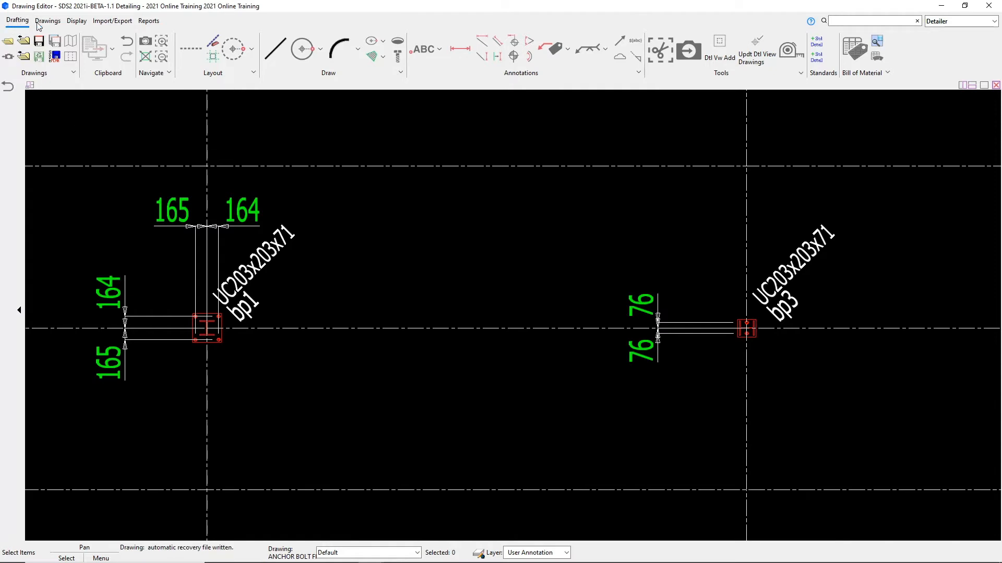
left_click(47, 20)
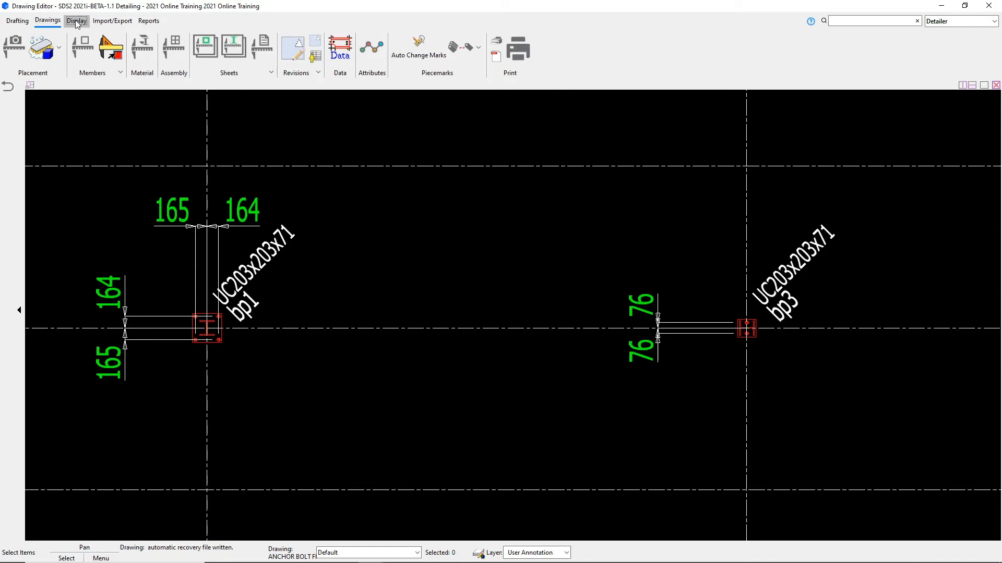
left_click(112, 21)
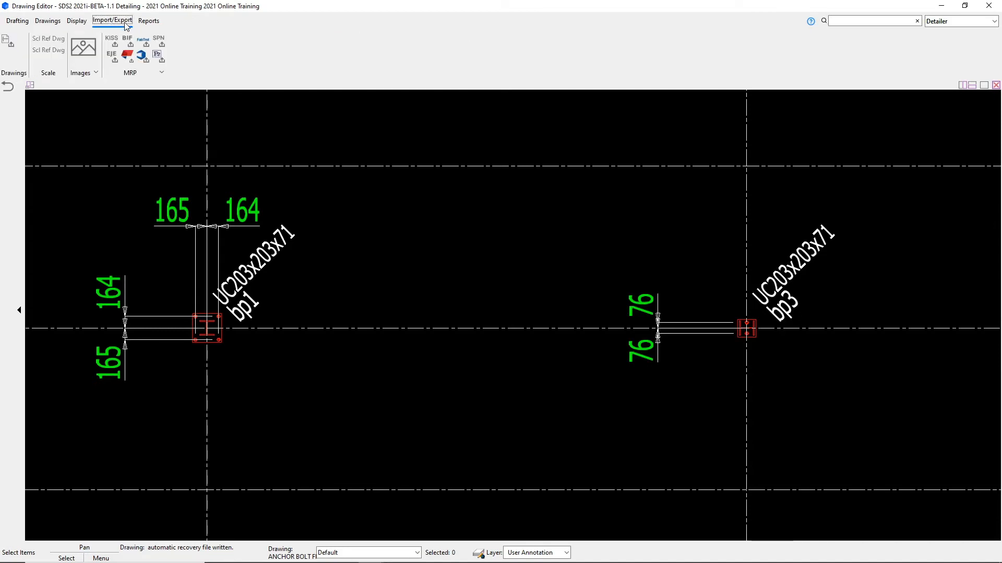
left_click(148, 21)
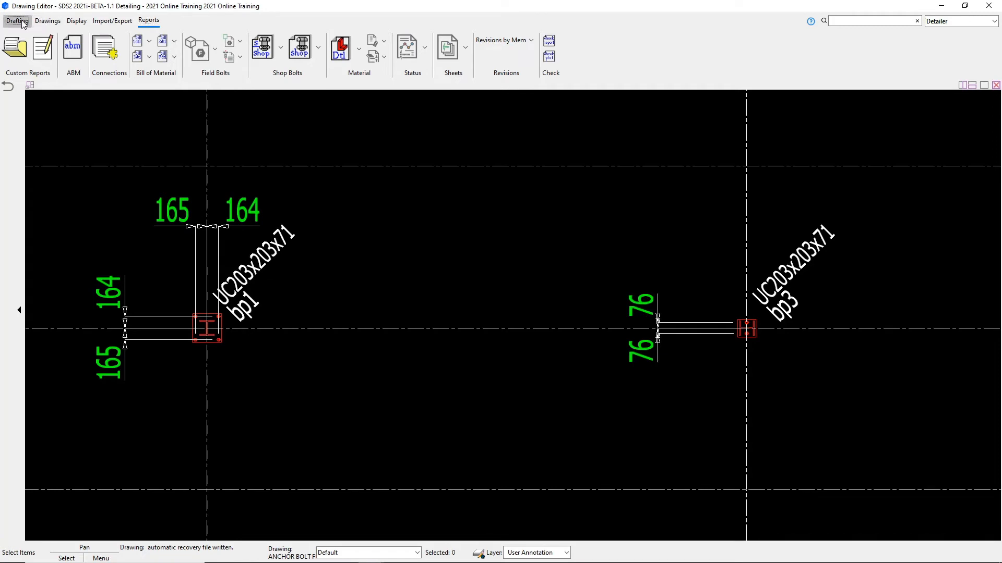
left_click(17, 20)
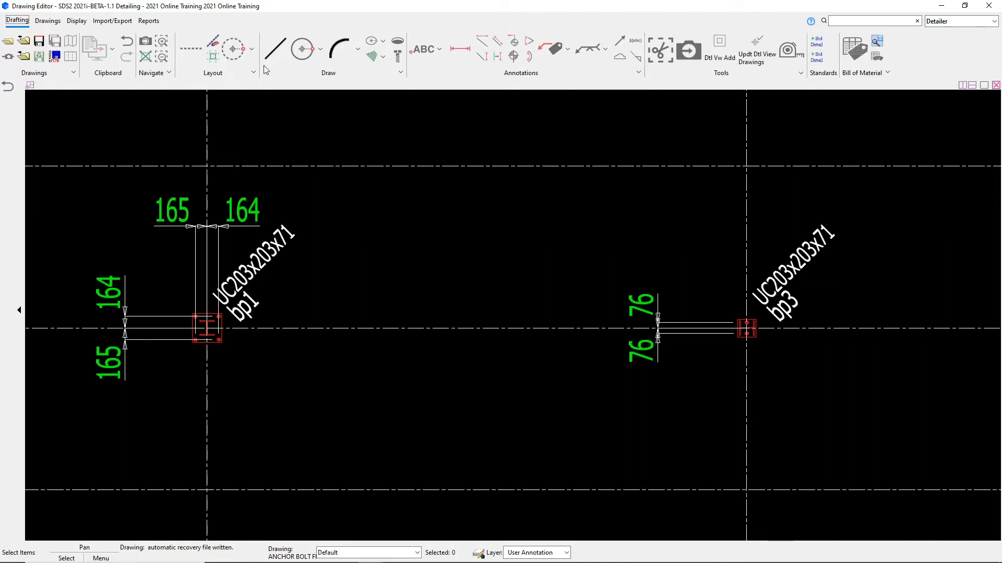
mouse_move(341, 83)
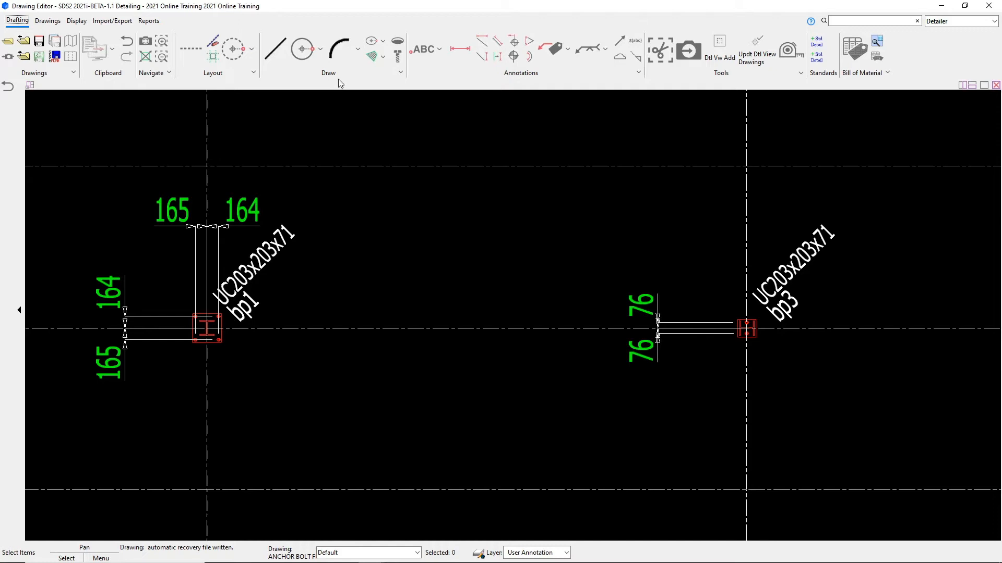
mouse_move(748, 86)
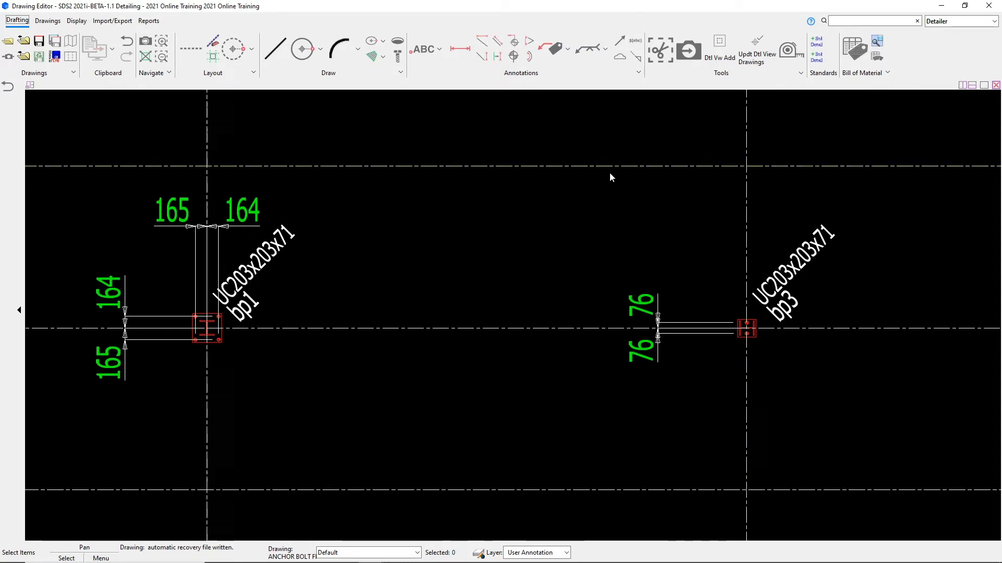
mouse_move(478, 78)
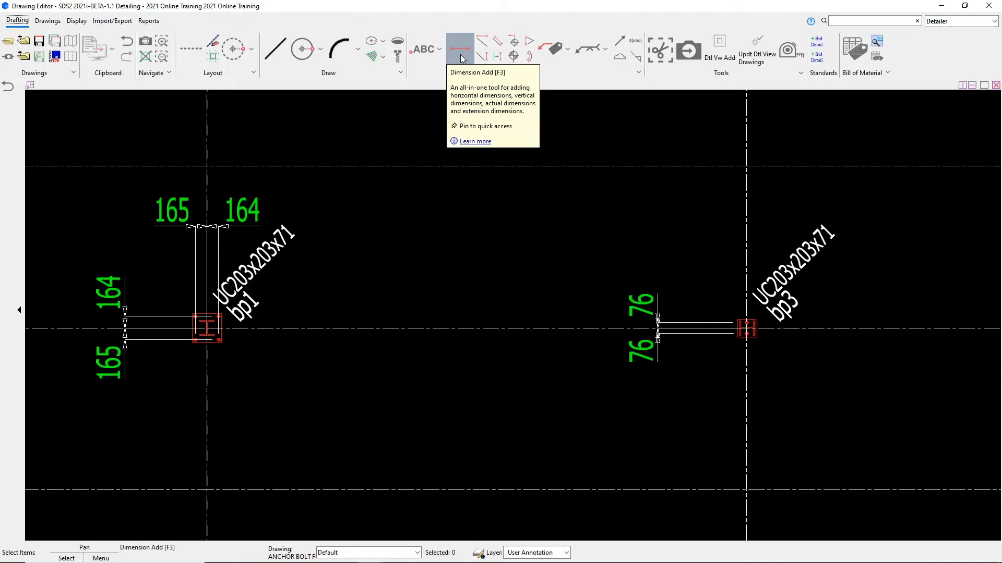
Step: Add the 2083 and 407 vertical dimension string beside bp1, placed to the left
left_click(459, 49)
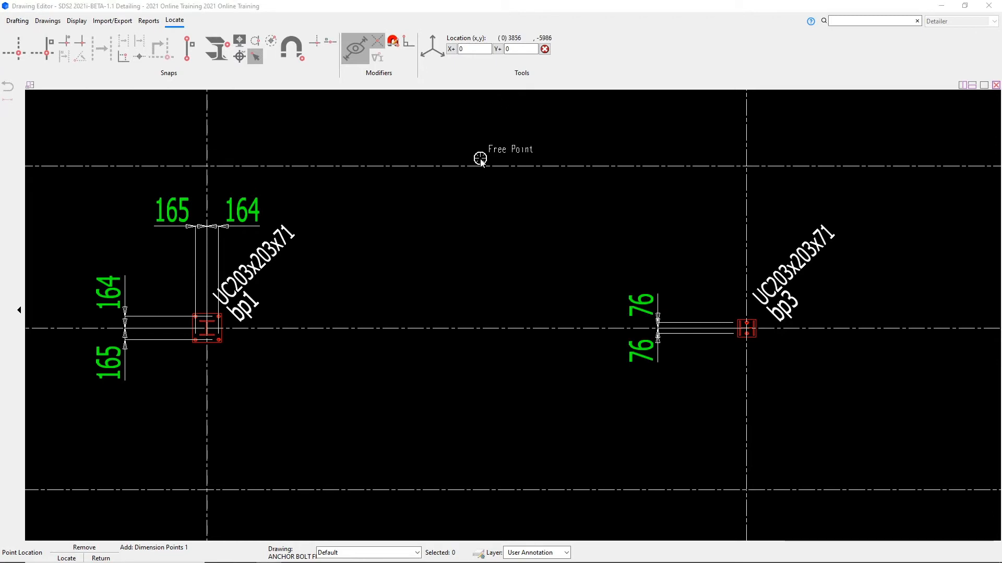
mouse_move(472, 230)
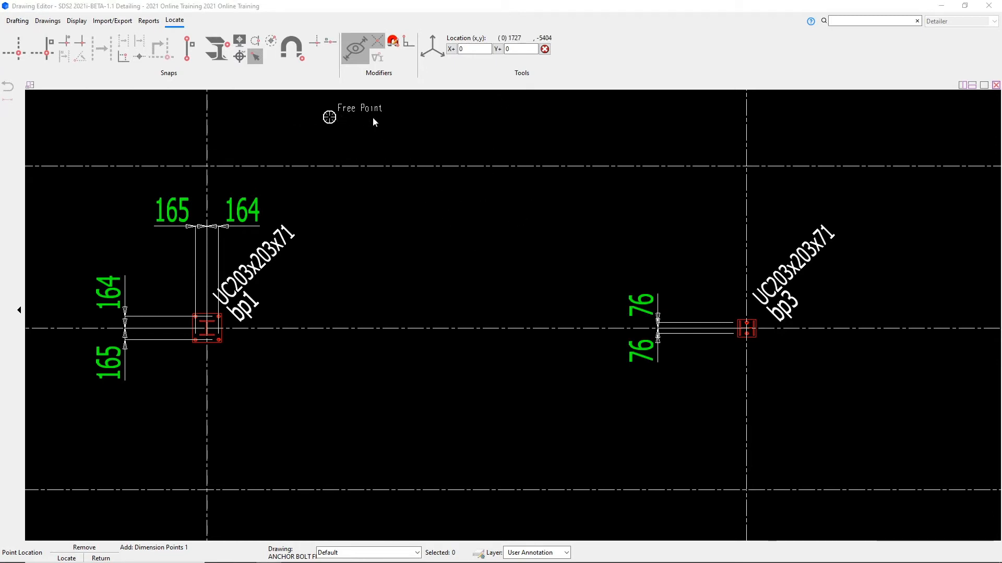
mouse_move(302, 108)
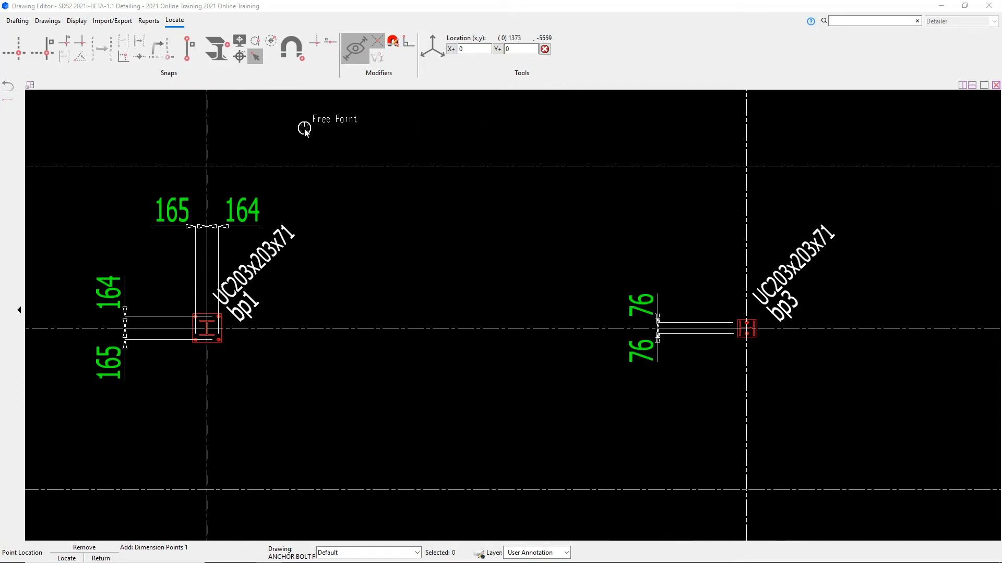
mouse_move(293, 126)
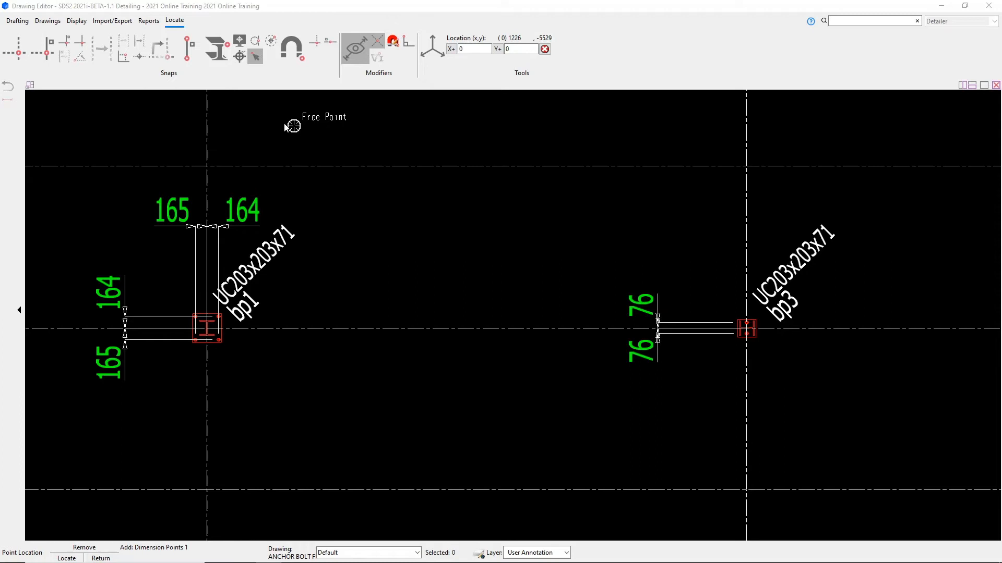
mouse_move(300, 91)
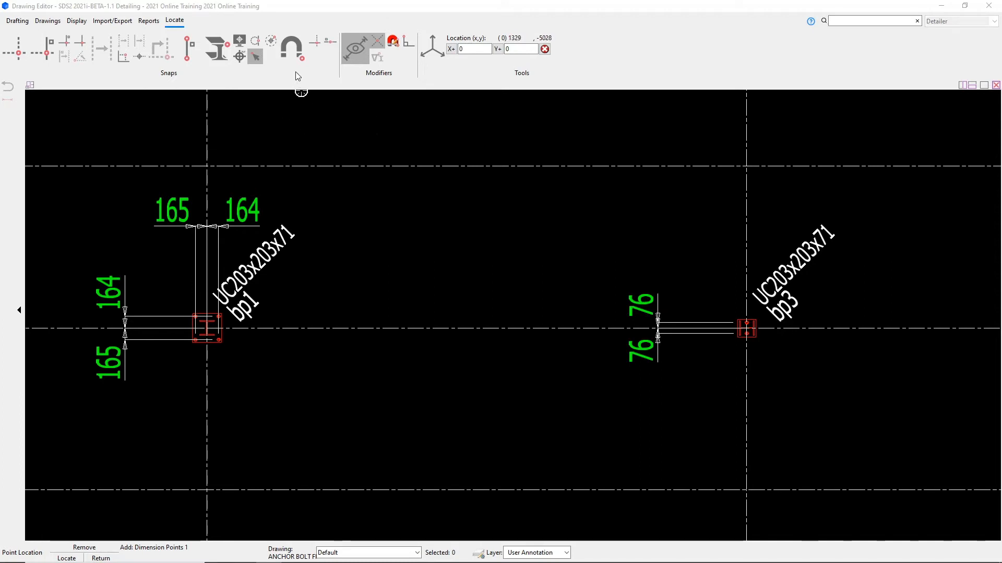
mouse_move(292, 48)
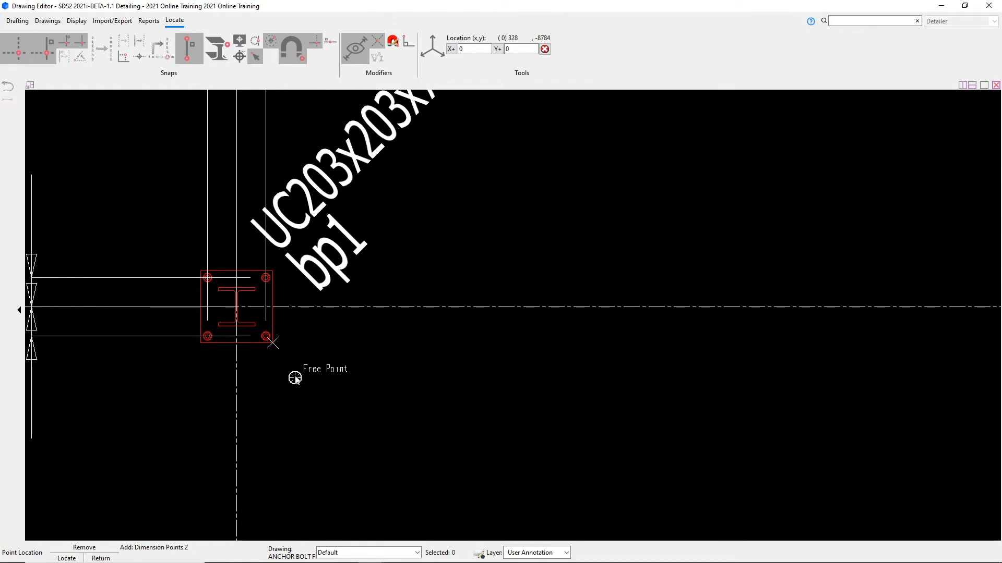
mouse_move(273, 270)
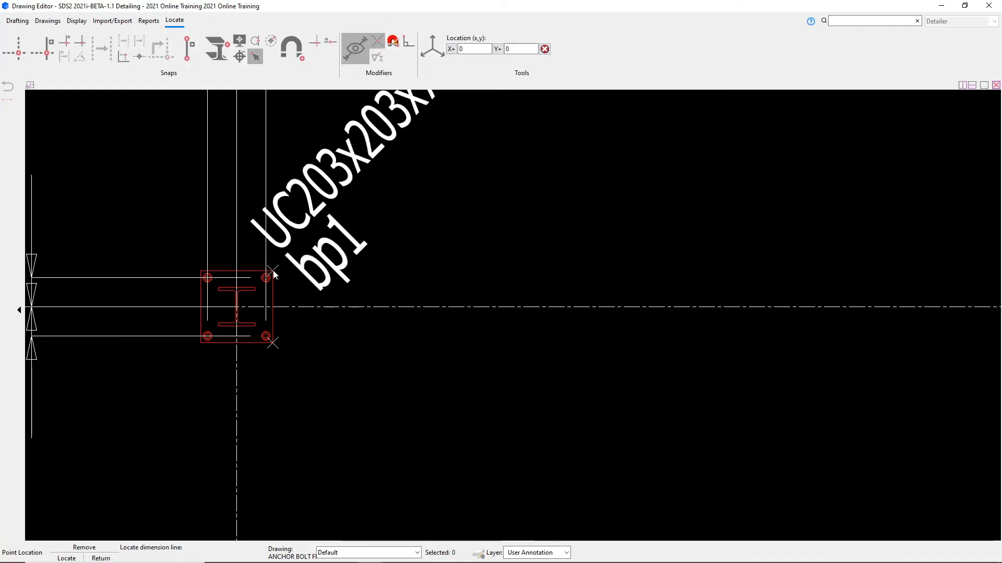
left_click(396, 273)
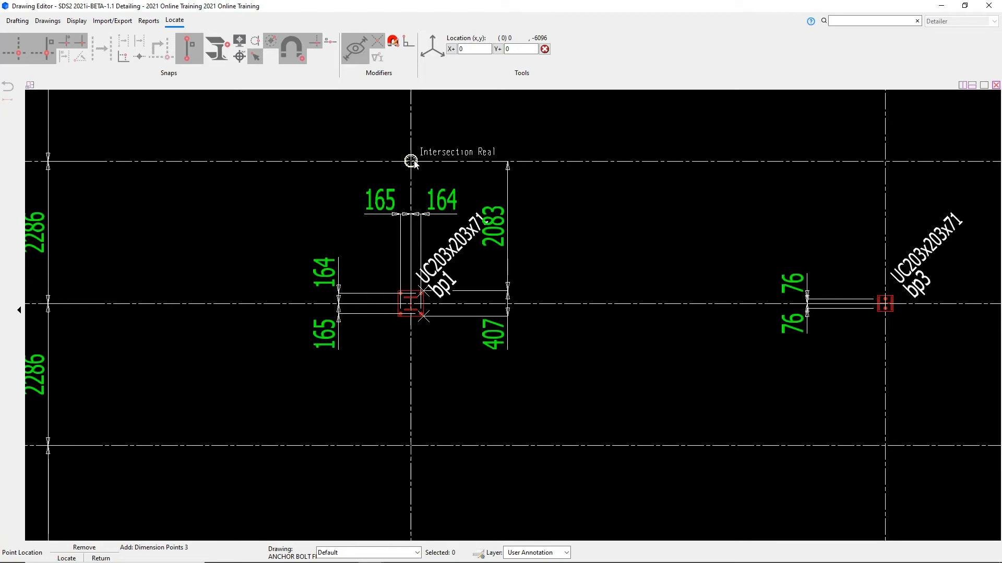
mouse_move(444, 159)
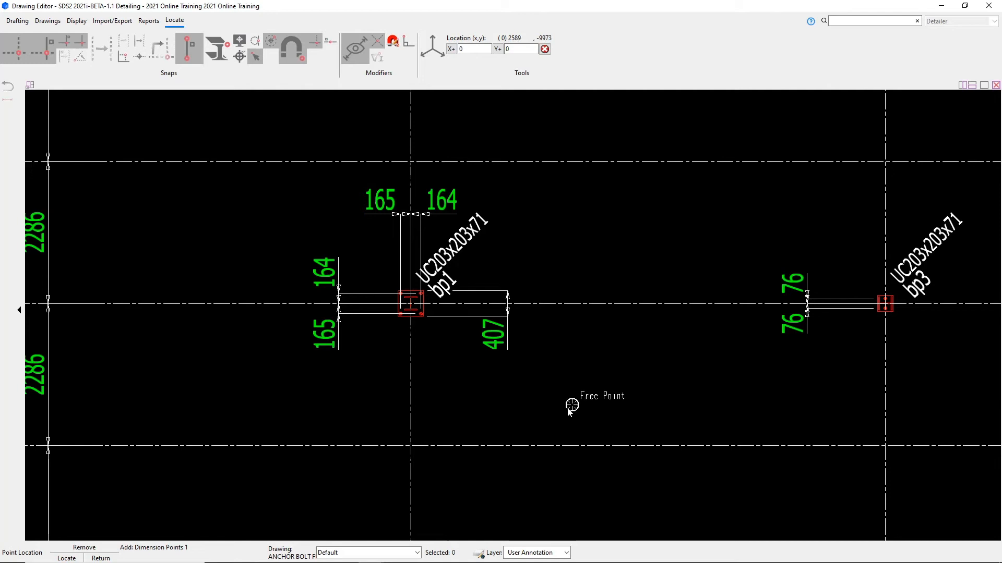
mouse_move(509, 410)
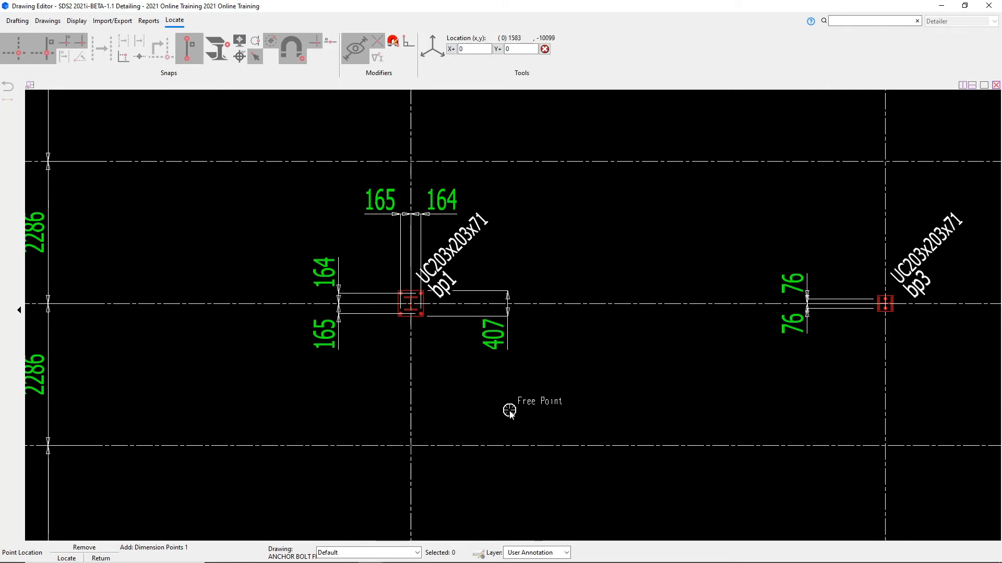
mouse_move(514, 397)
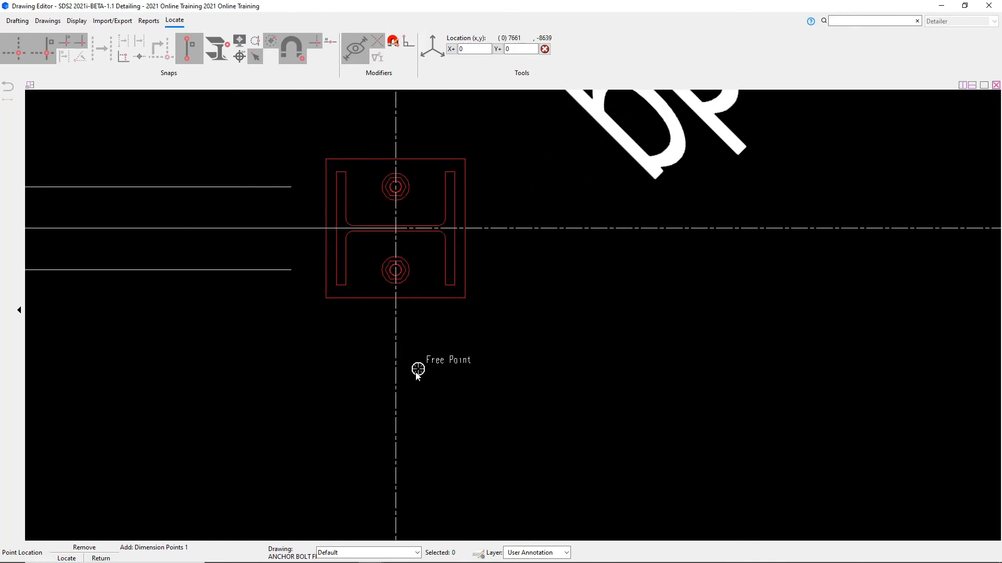
Step: Dimension bp3's corner to the grid line as 254, then end Dimension Add
left_click(419, 369)
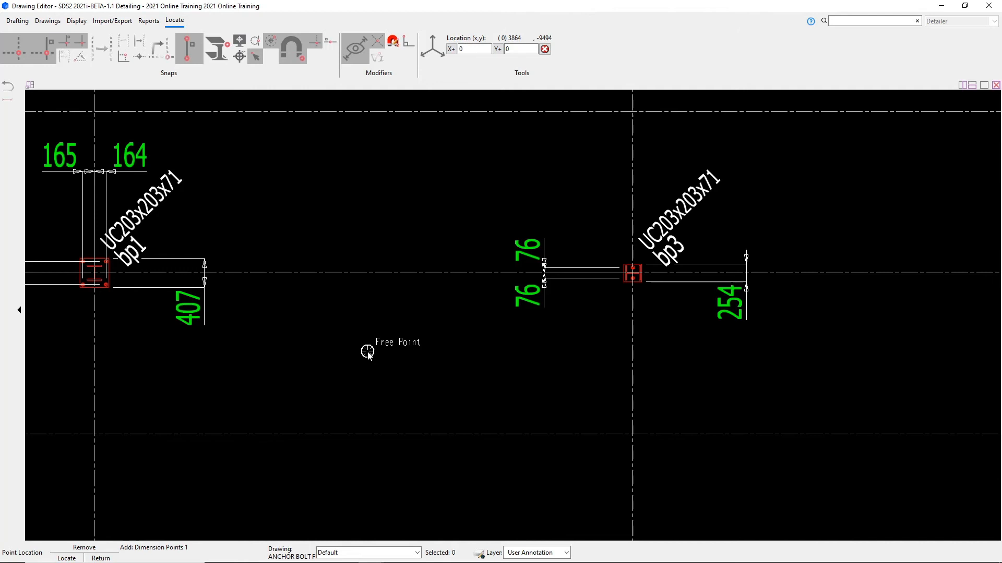
mouse_move(413, 363)
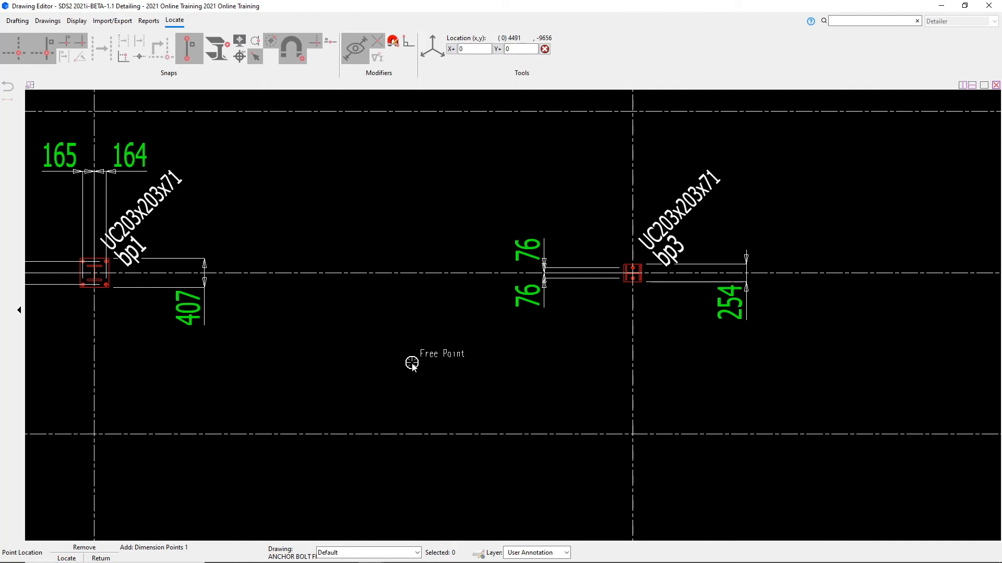
left_click(17, 20)
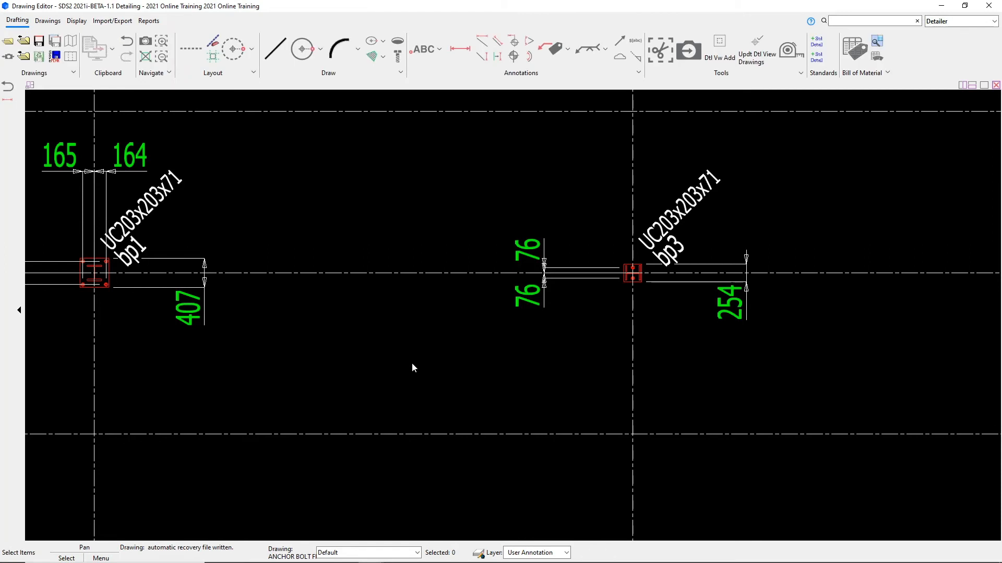
mouse_move(464, 330)
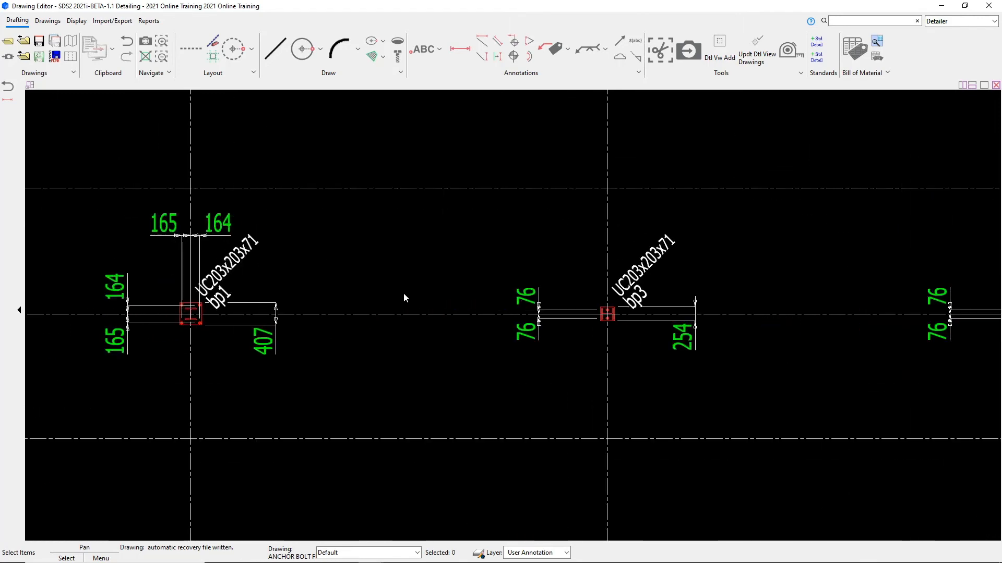
mouse_move(391, 351)
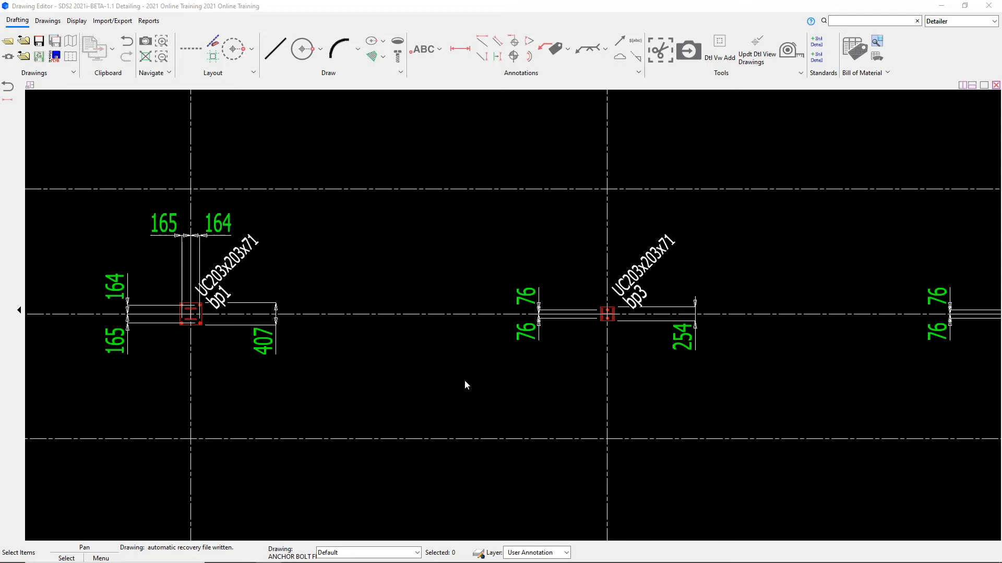
mouse_move(686, 379)
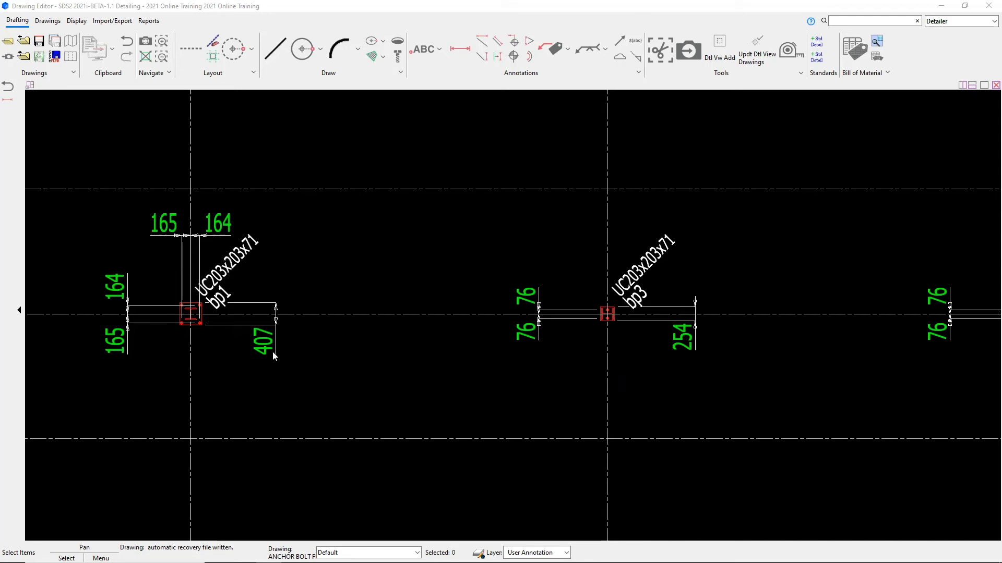
Step: Select the 407 dimension beside bp1 for deletion
left_click(264, 338)
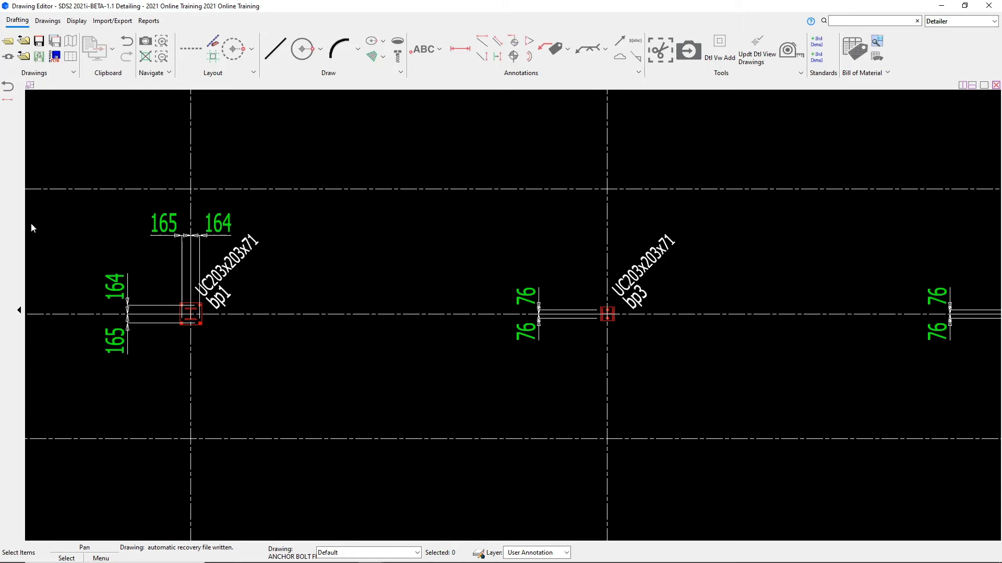
mouse_move(18, 125)
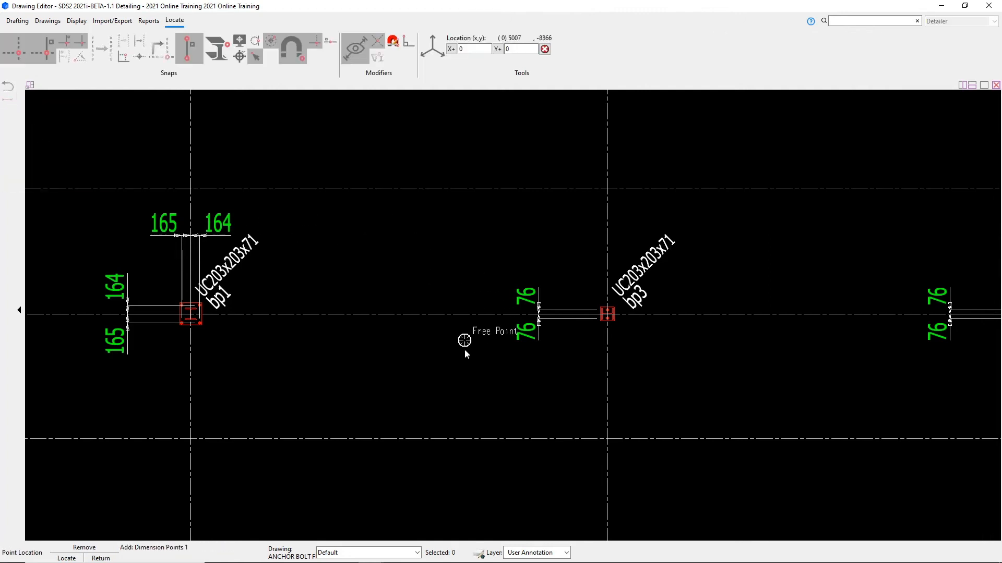
mouse_move(426, 355)
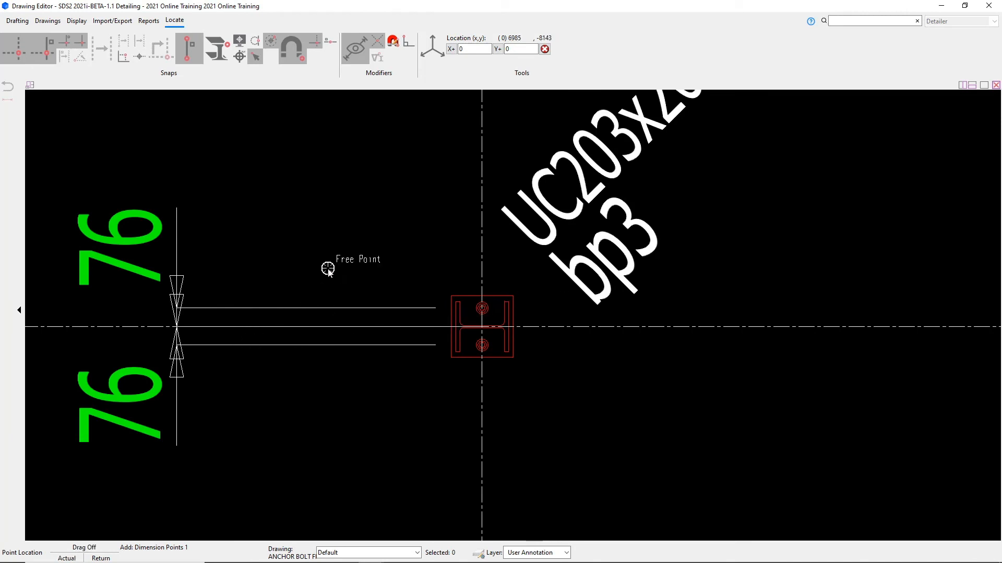
mouse_move(369, 267)
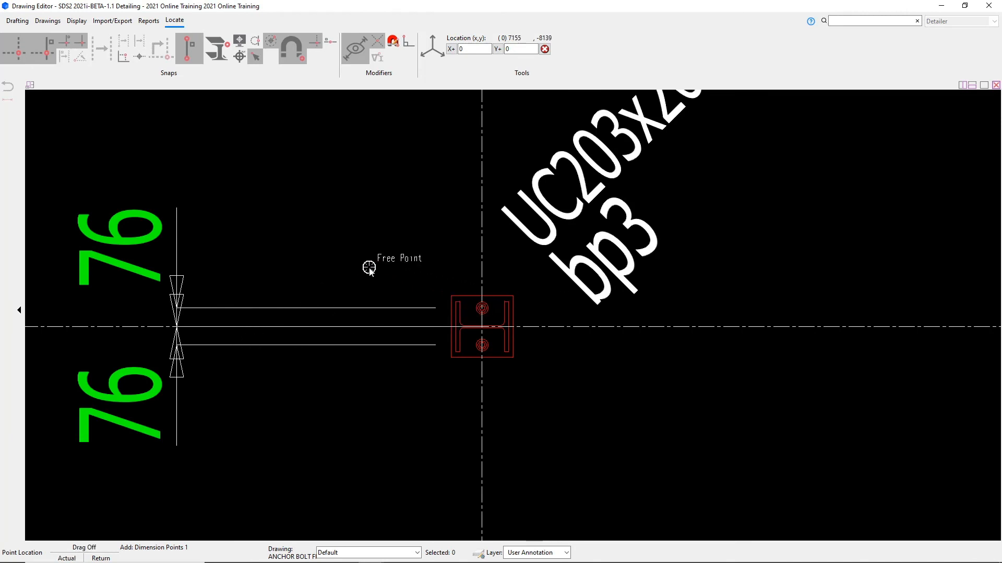
Step: Finish picking the bp3 edge and centreline points for the 254 dimension
left_click(17, 20)
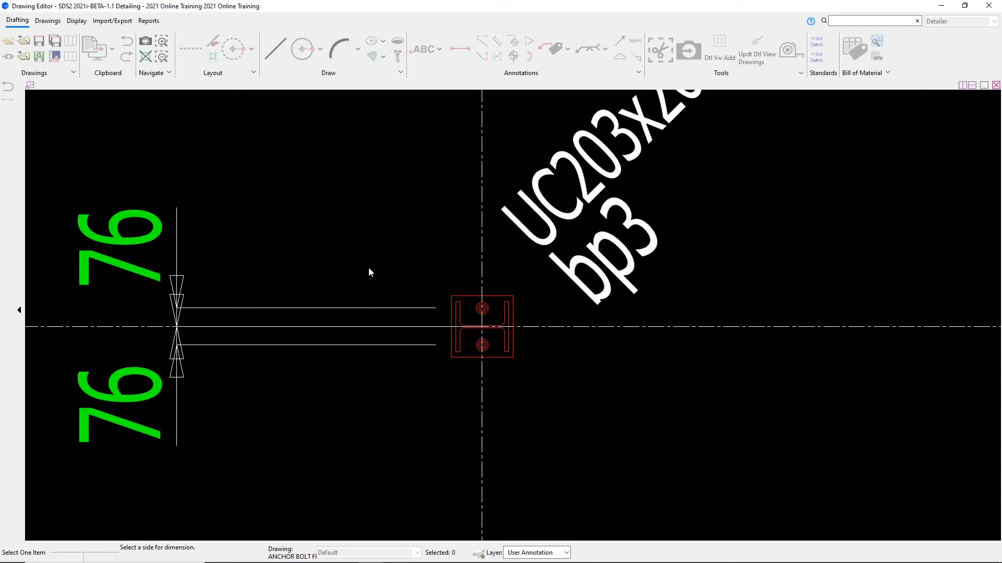
mouse_move(398, 271)
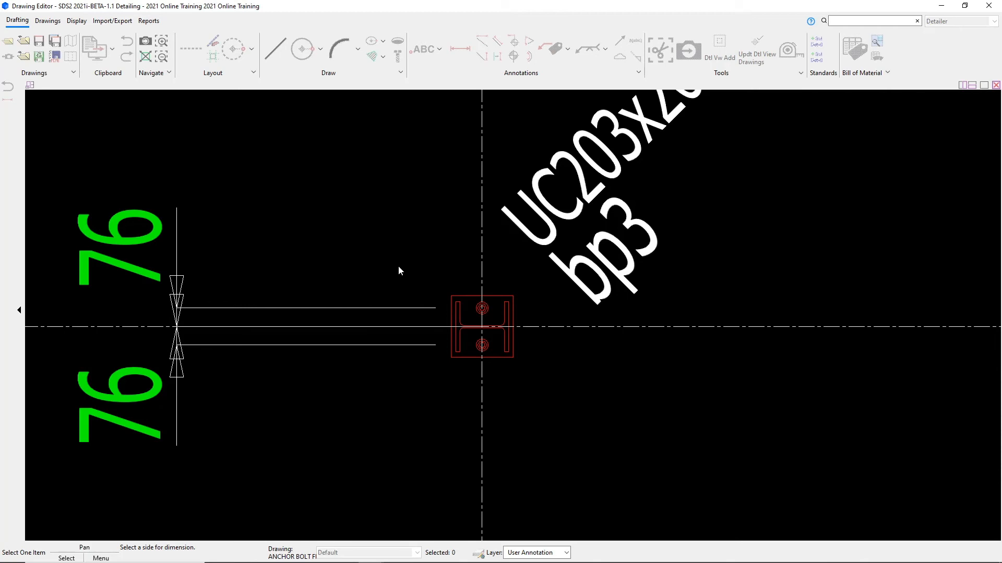
mouse_move(407, 271)
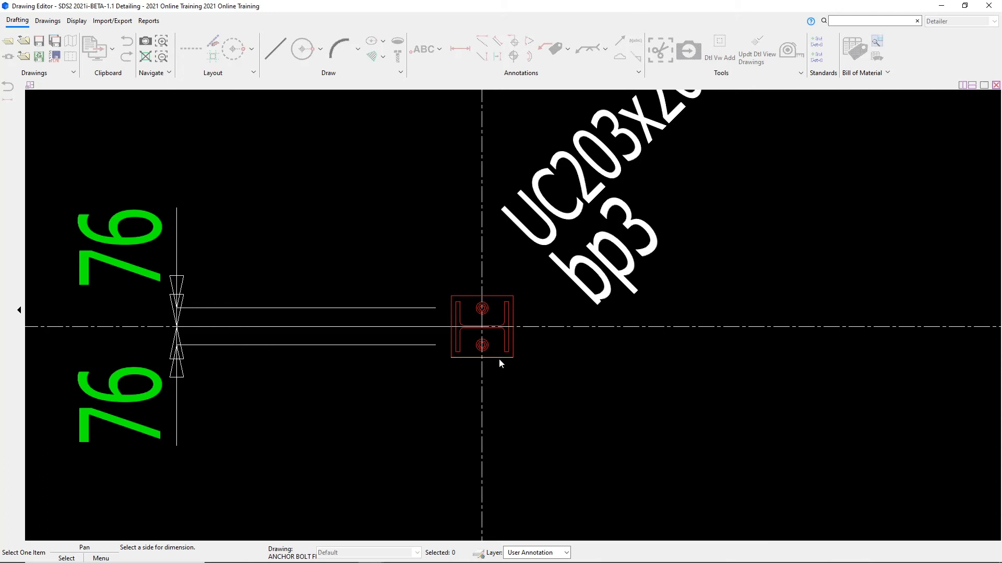
mouse_move(471, 301)
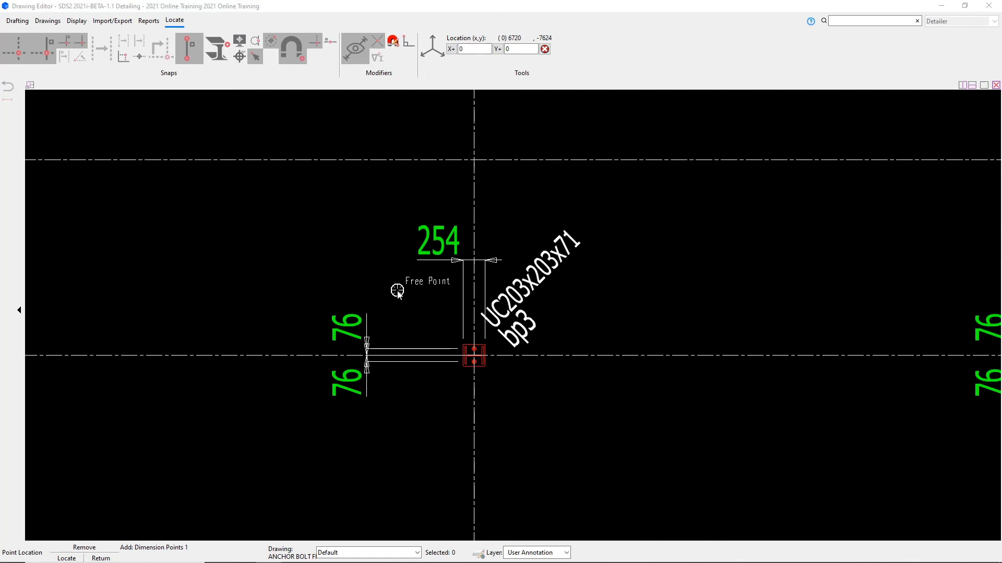
mouse_move(407, 322)
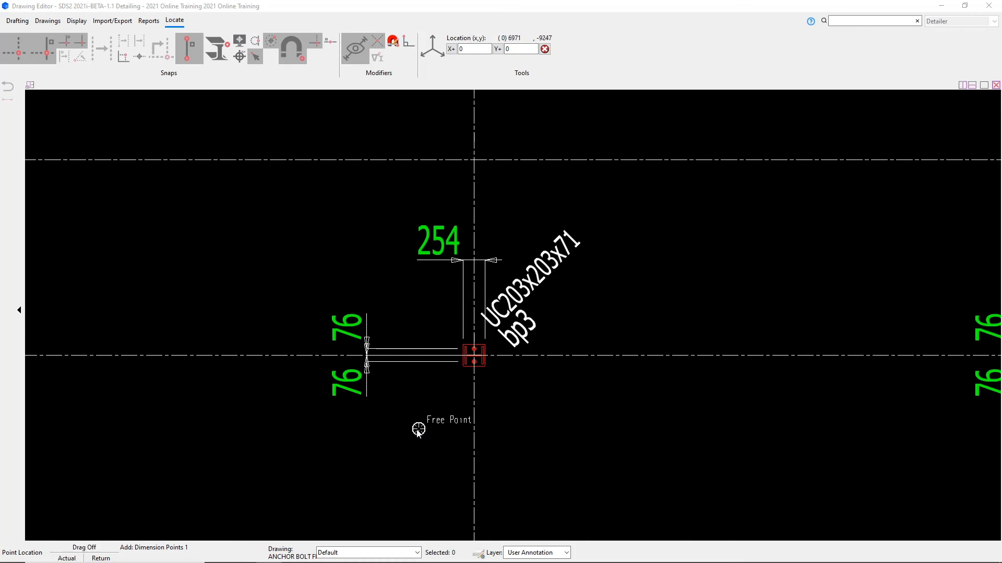
mouse_move(415, 428)
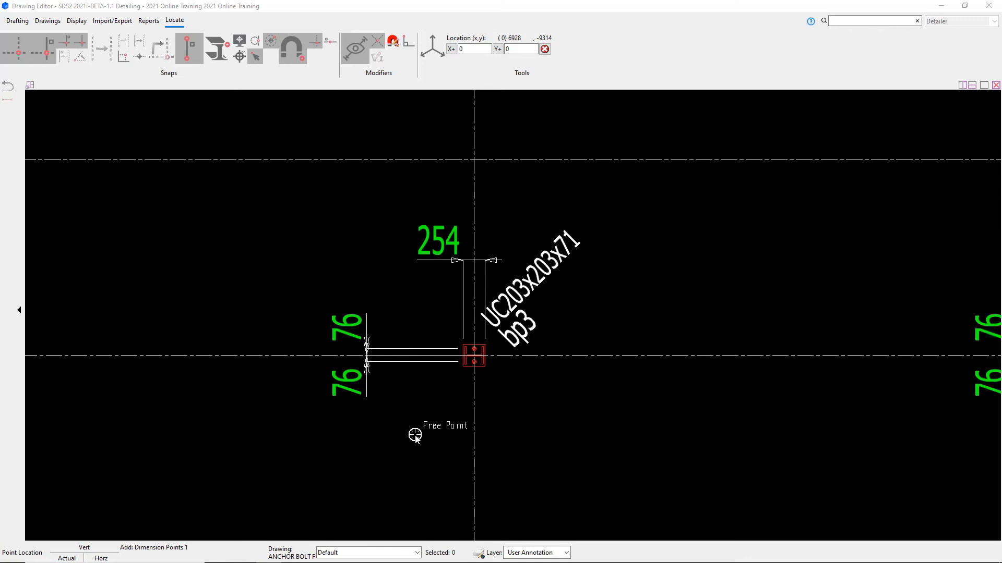
mouse_move(407, 436)
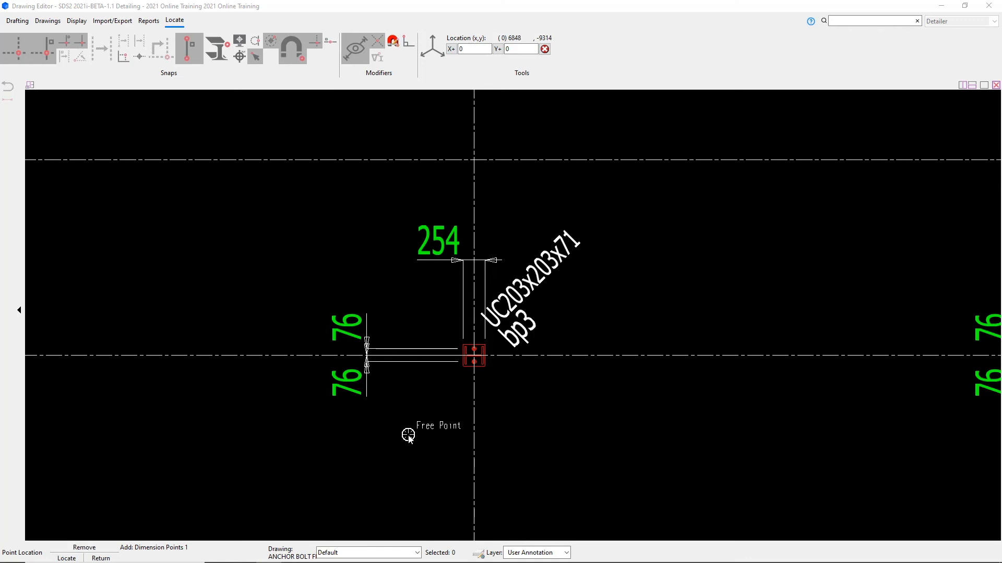
mouse_move(407, 436)
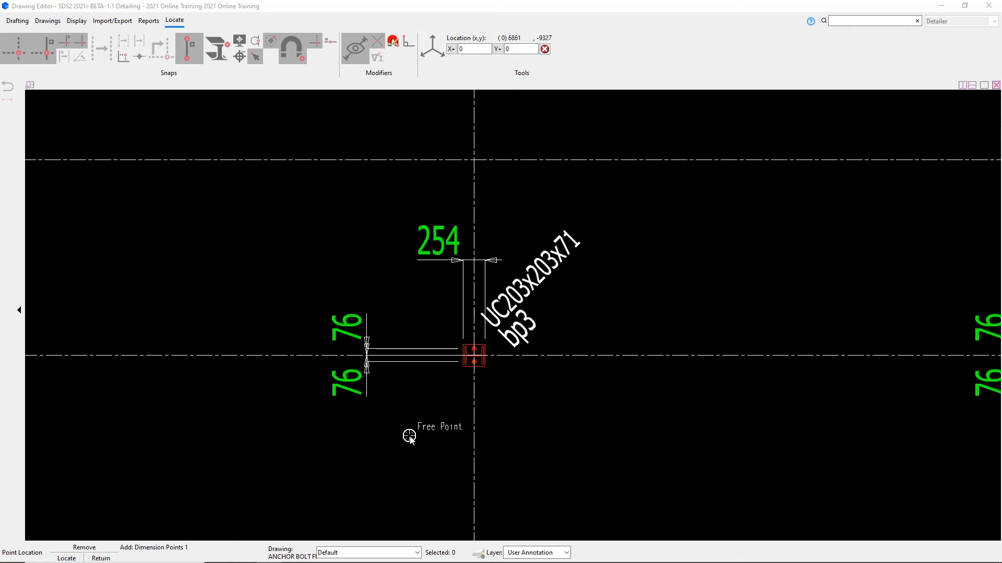
mouse_move(421, 437)
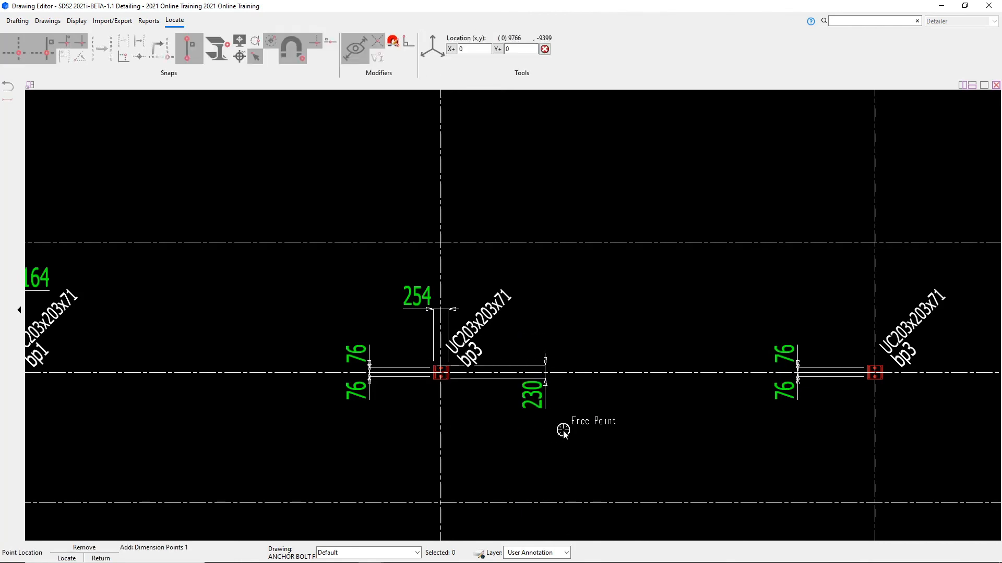
Step: Place the 230 vertical dimension right of bp3 and end Dimension Add
left_click(17, 20)
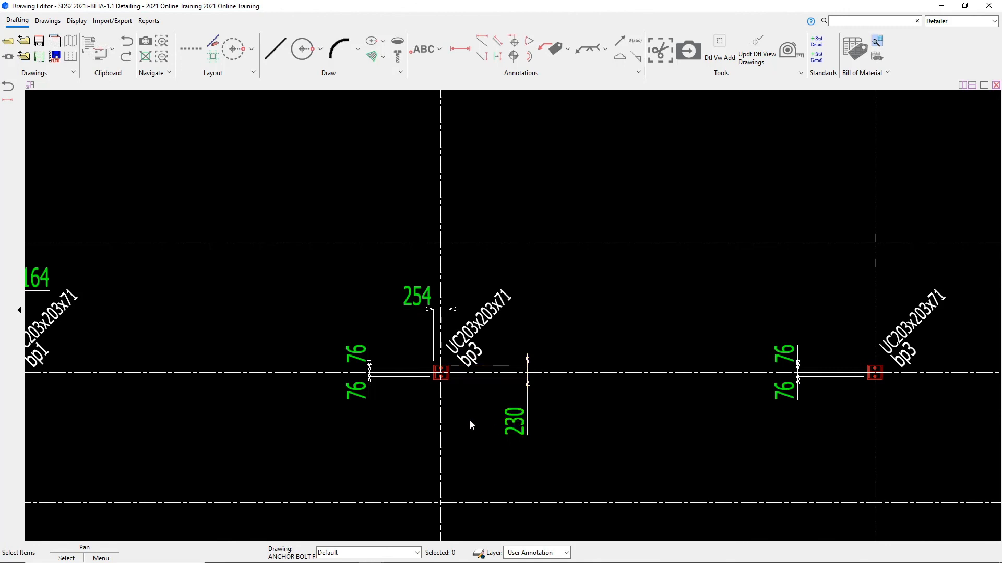
Step: Select and delete the 254 dimension above bp3
left_click(416, 295)
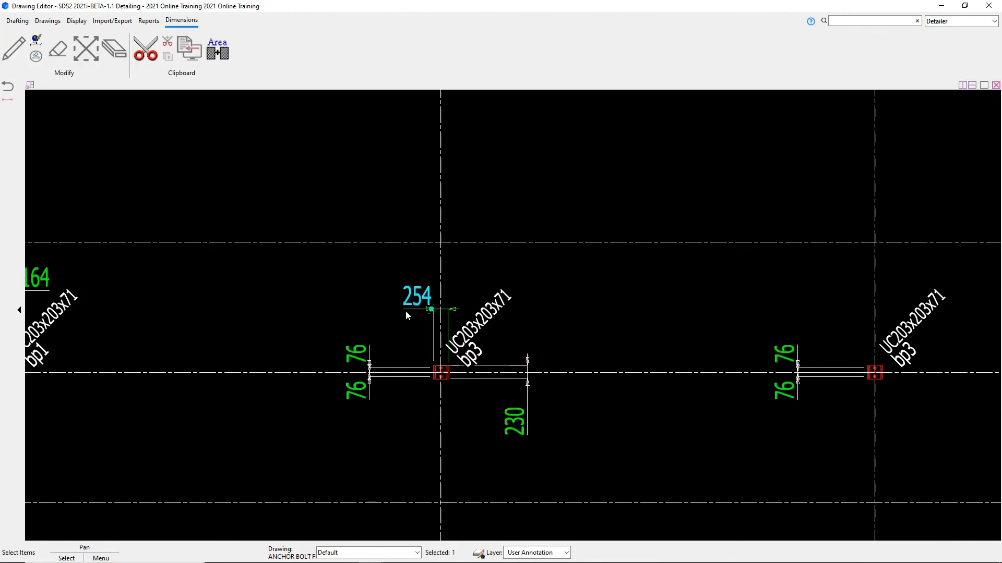
left_click(18, 20)
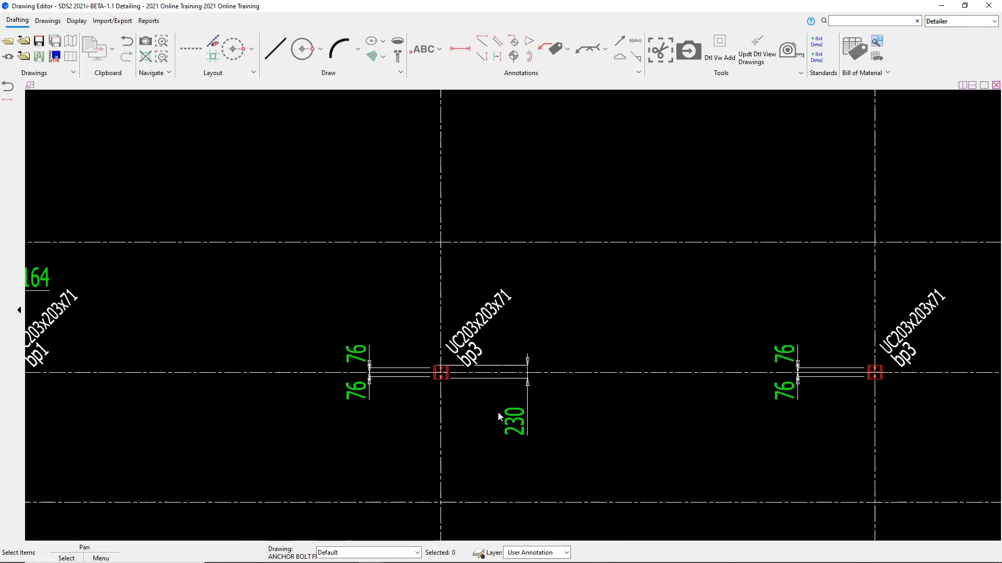